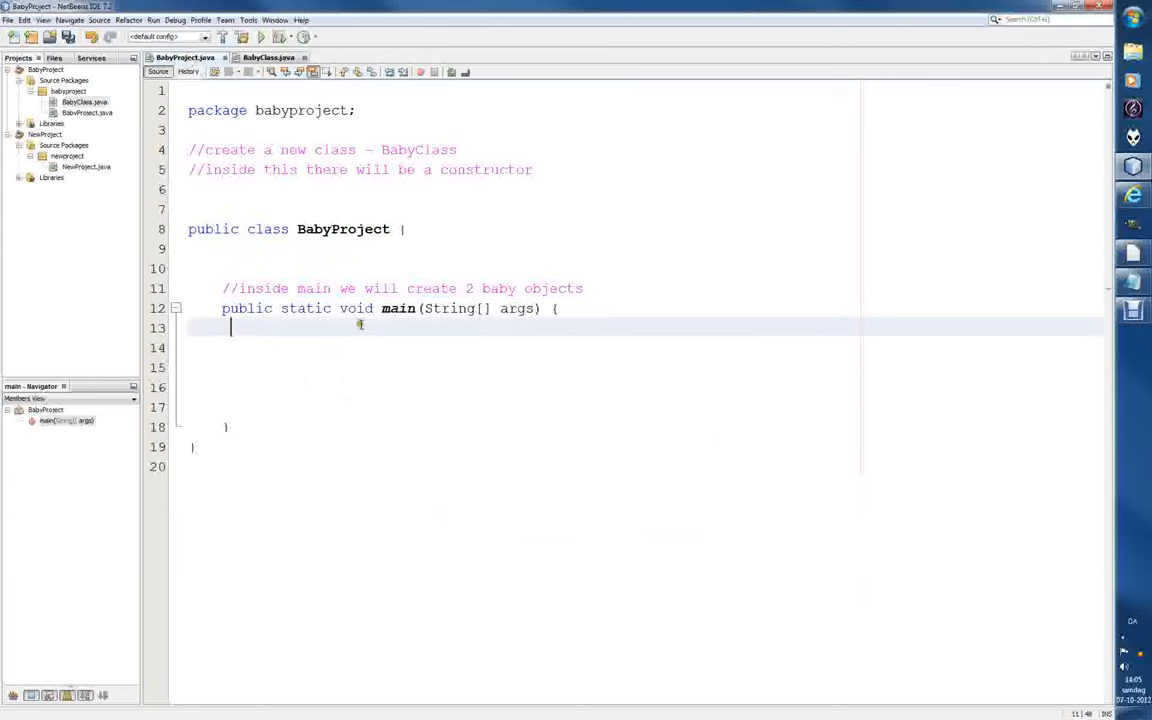
Add a blank line in main, glance at the BabyClass constructor, and return to BabyProject.java.
{"action": "key", "text": "enter"}
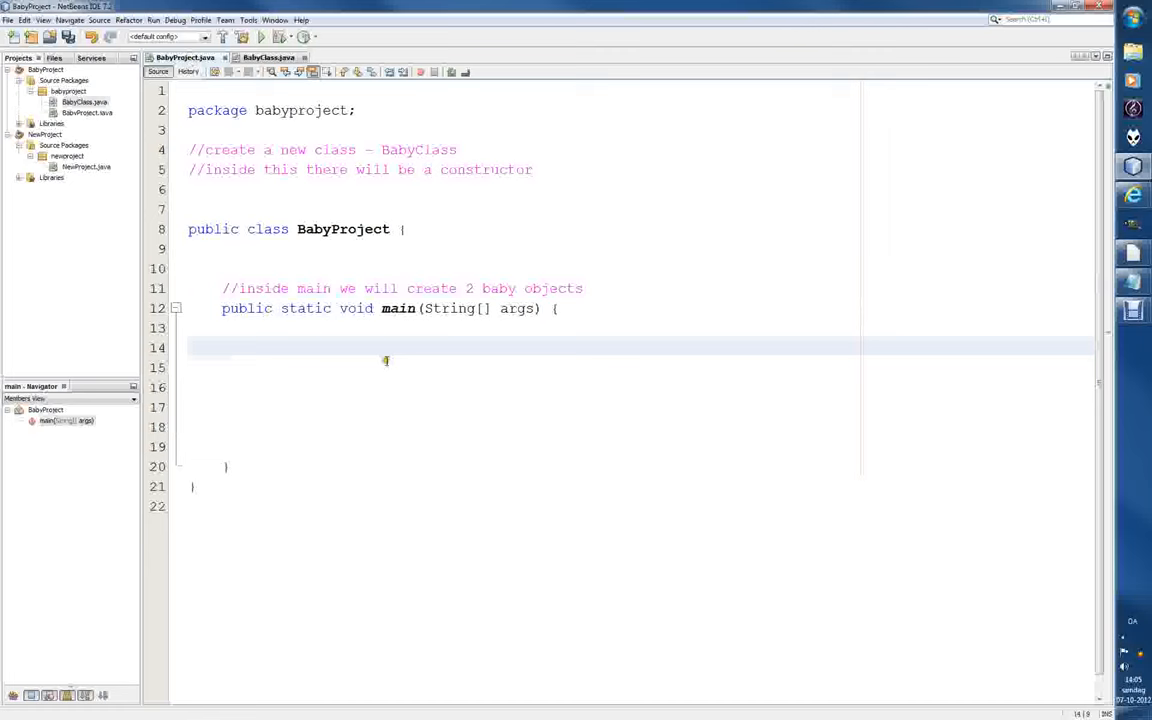
{"action": "left_click", "coordinate": [268, 56]}
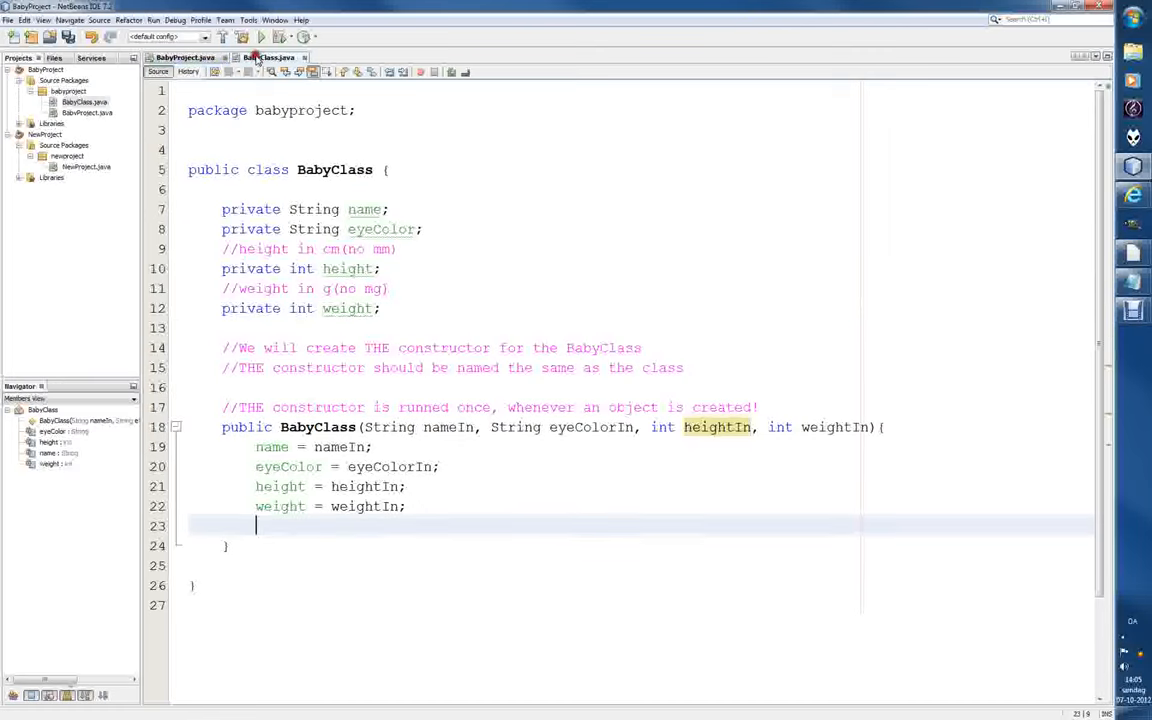
{"action": "left_click", "coordinate": [184, 56]}
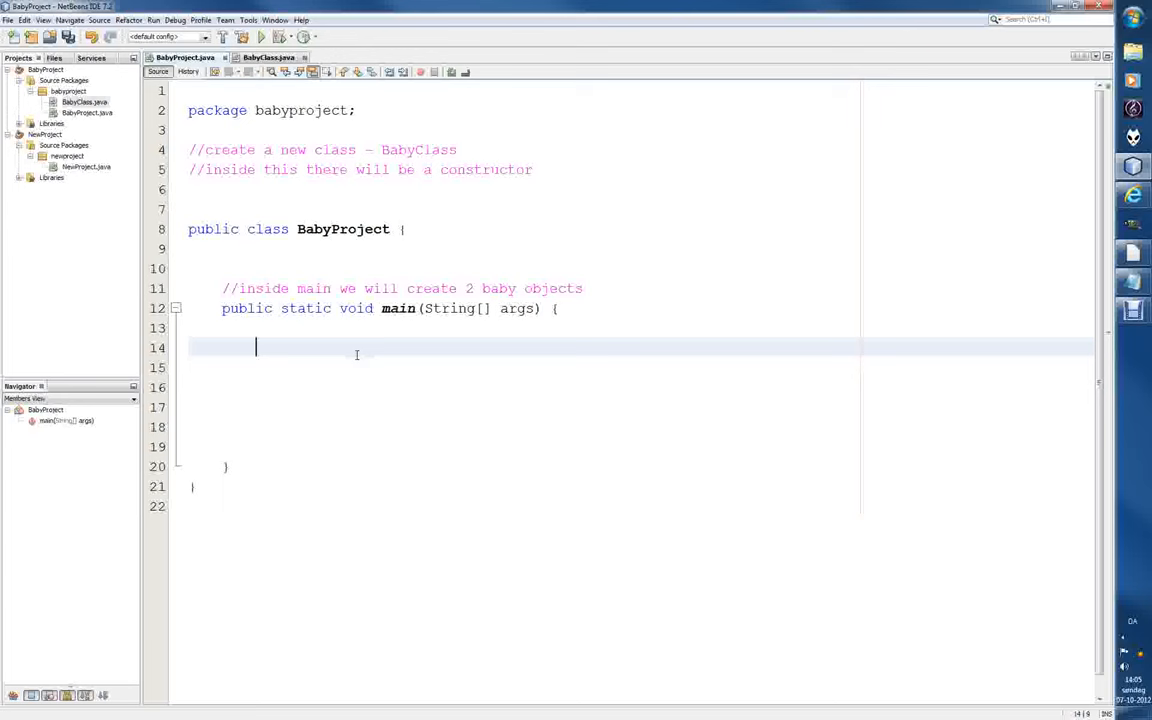
Write the statement BabyClass babyObj1 = new BabyClass(); in main.
{"action": "type", "text": "B"}
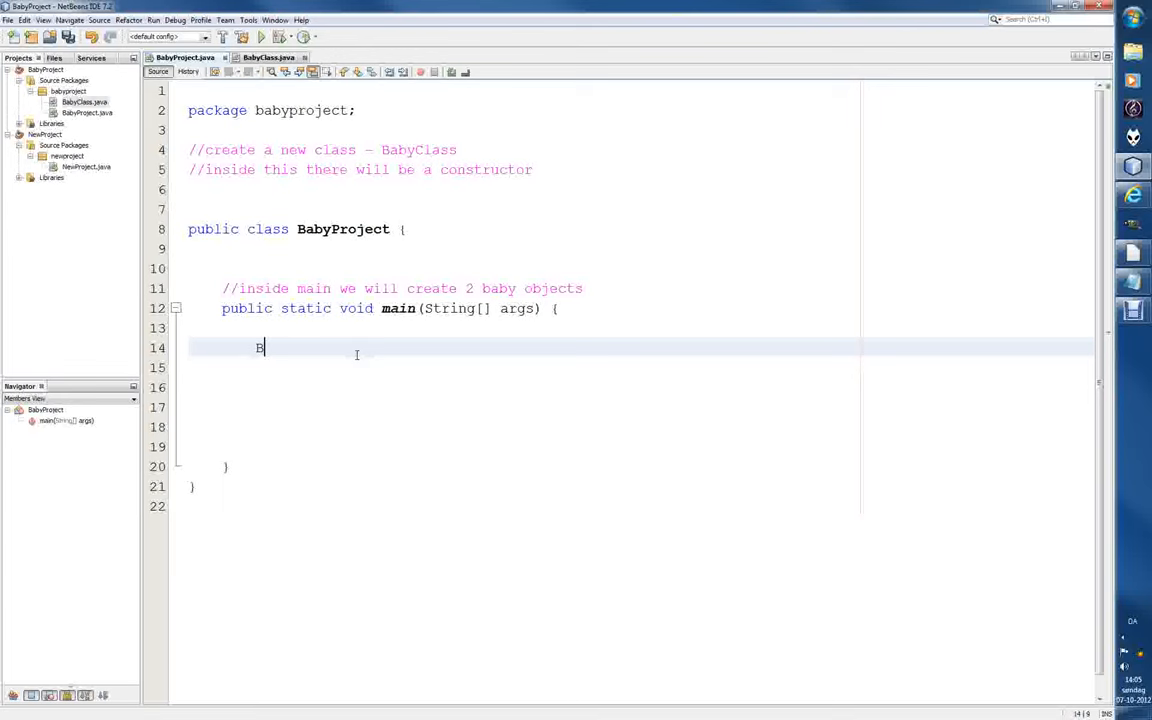
{"action": "type", "text": "abyClass"}
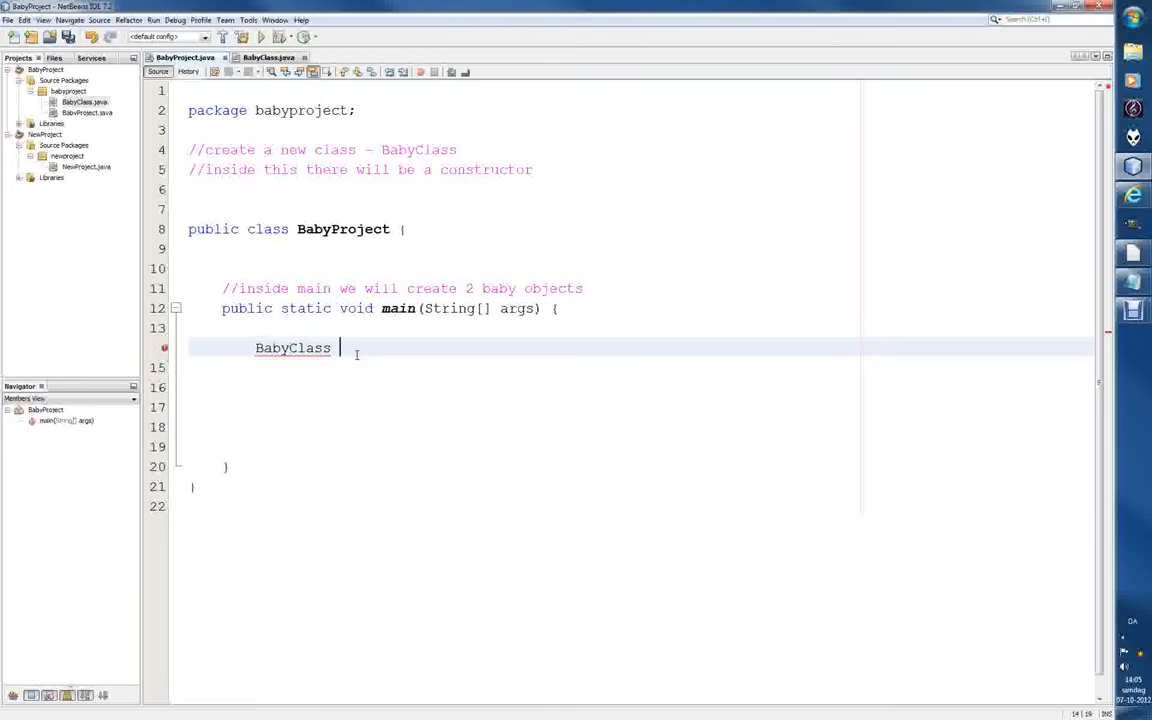
{"action": "type", "text": "babyO"}
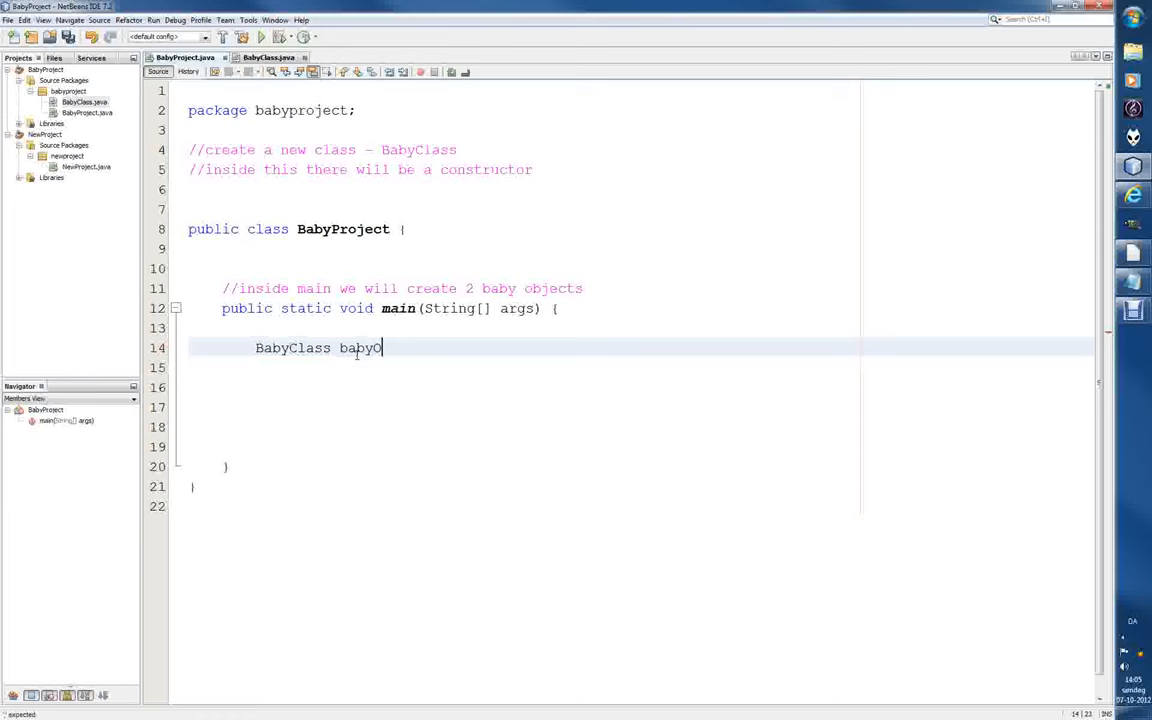
{"action": "type", "text": "bj"}
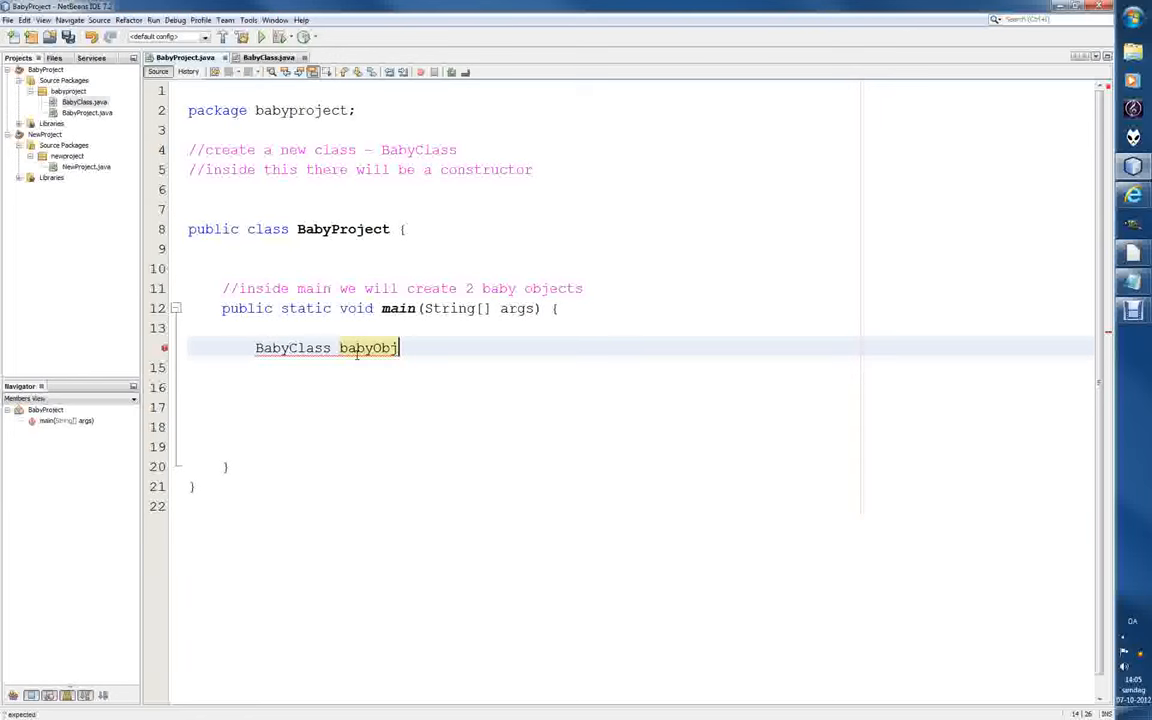
{"action": "type", "text": "1"}
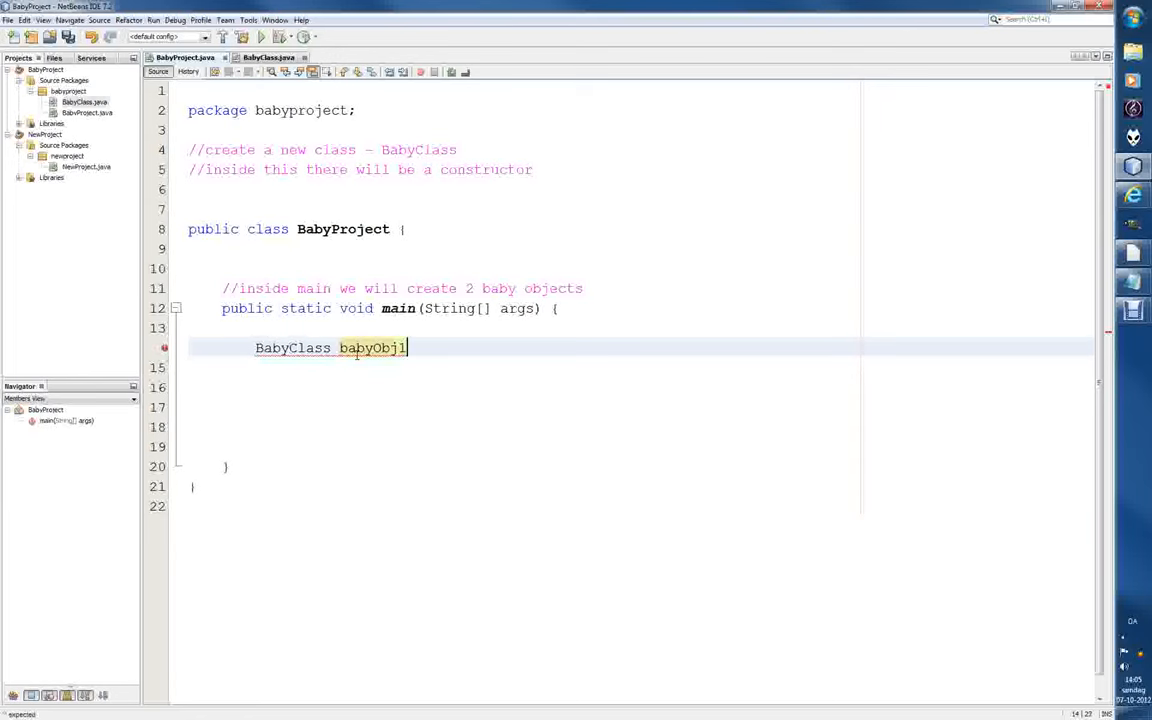
{"action": "type", "text": "="}
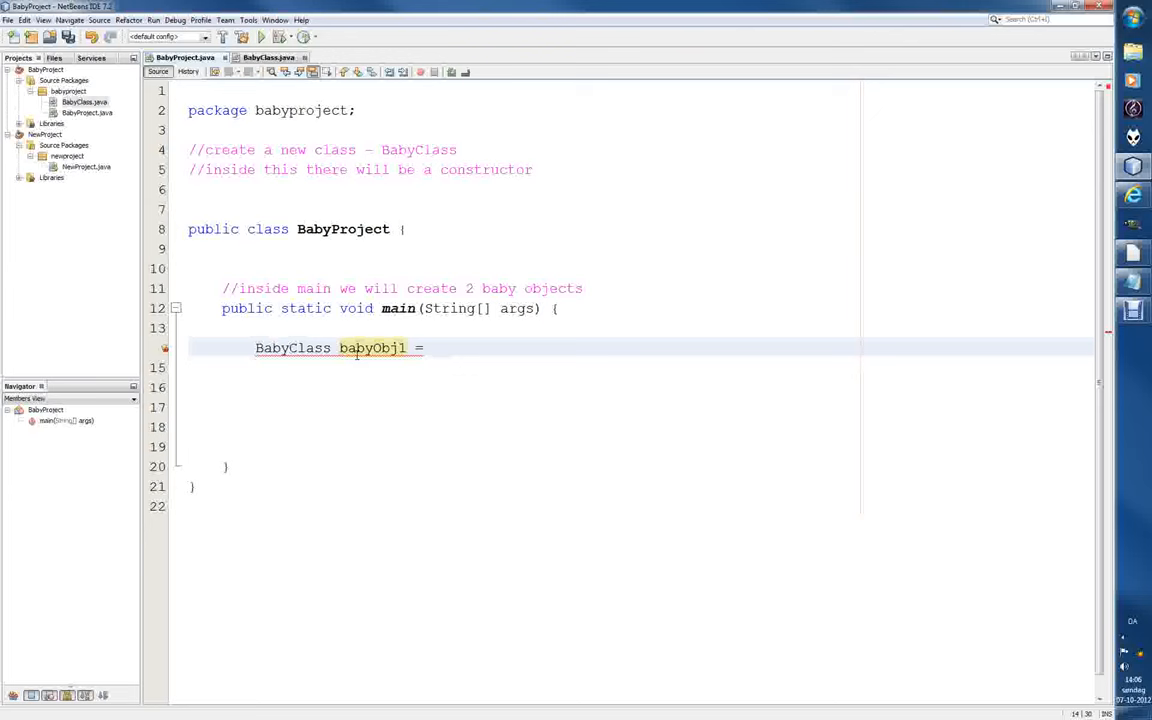
{"action": "type", "text": "new"}
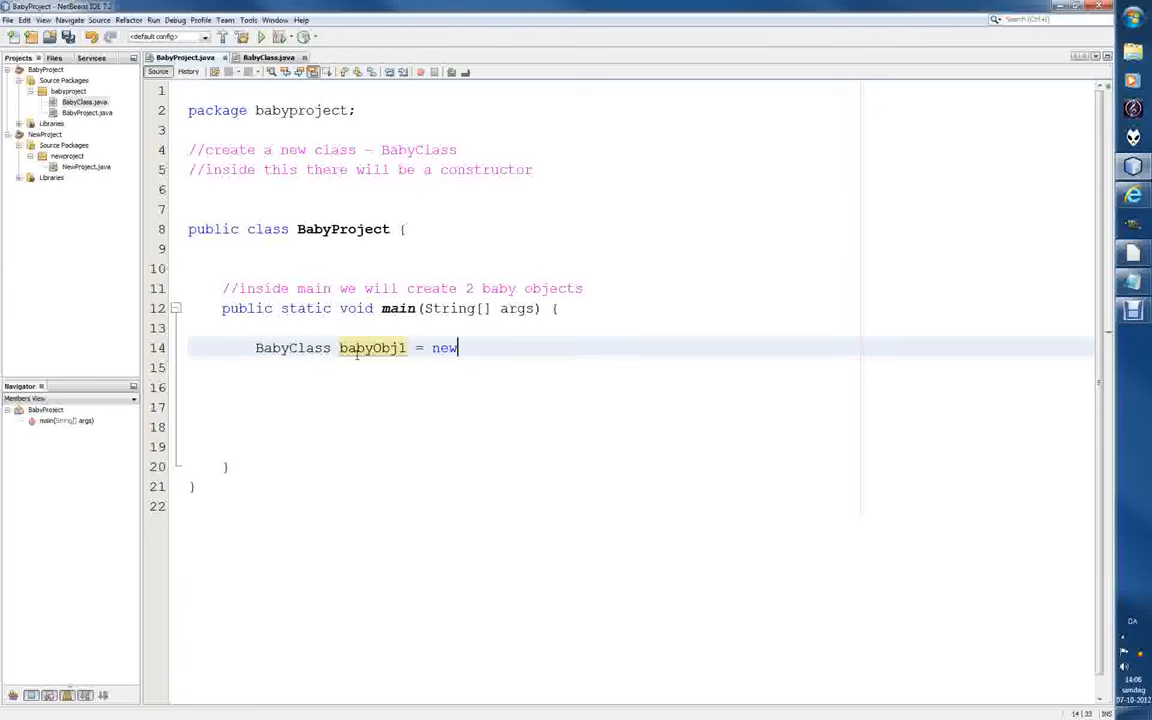
{"action": "type", "text": "B"}
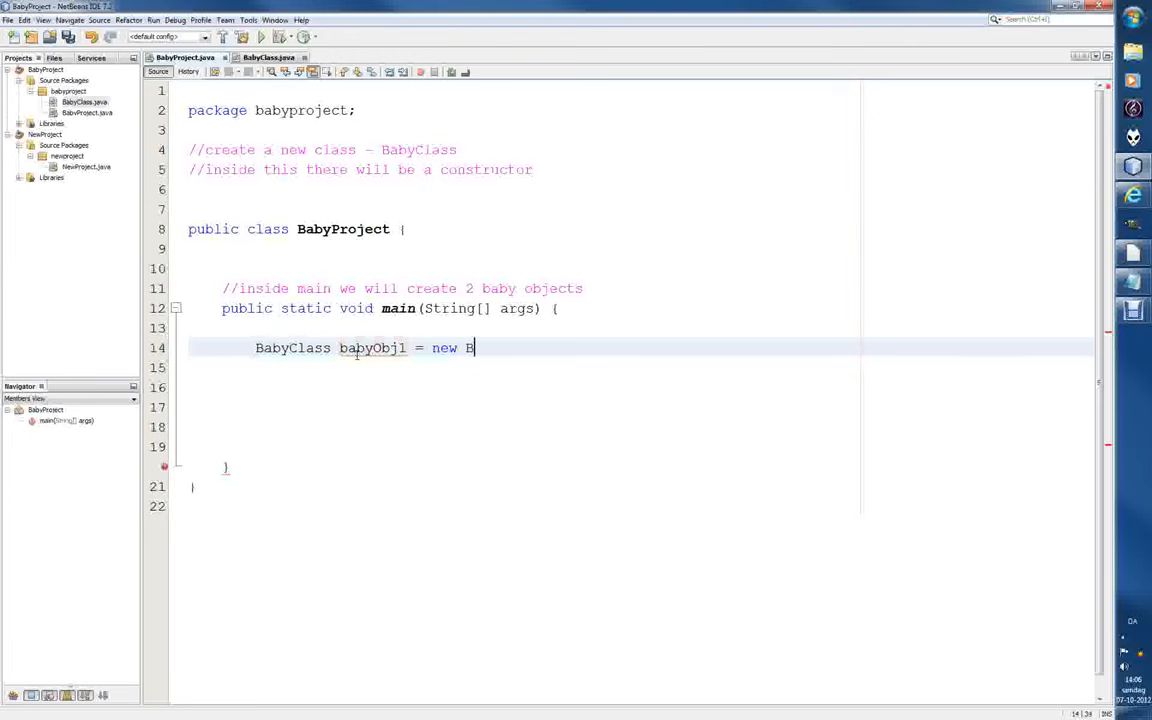
{"action": "type", "text": "abyClass"}
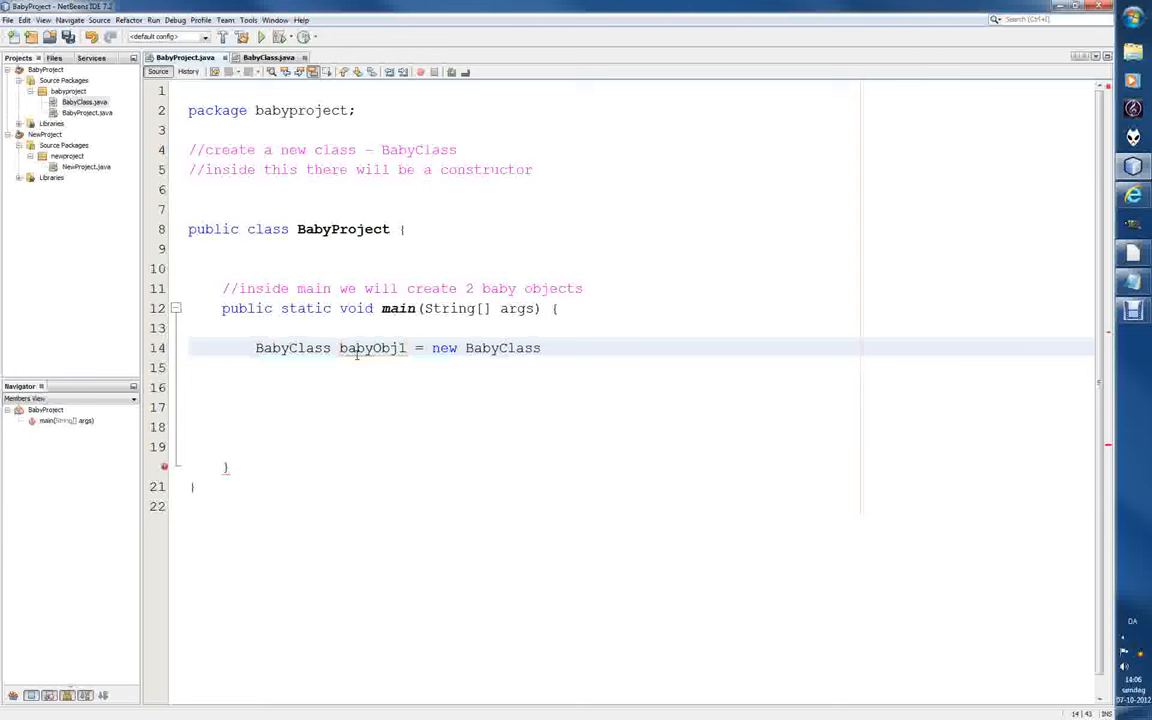
{"action": "type", "text": "();"}
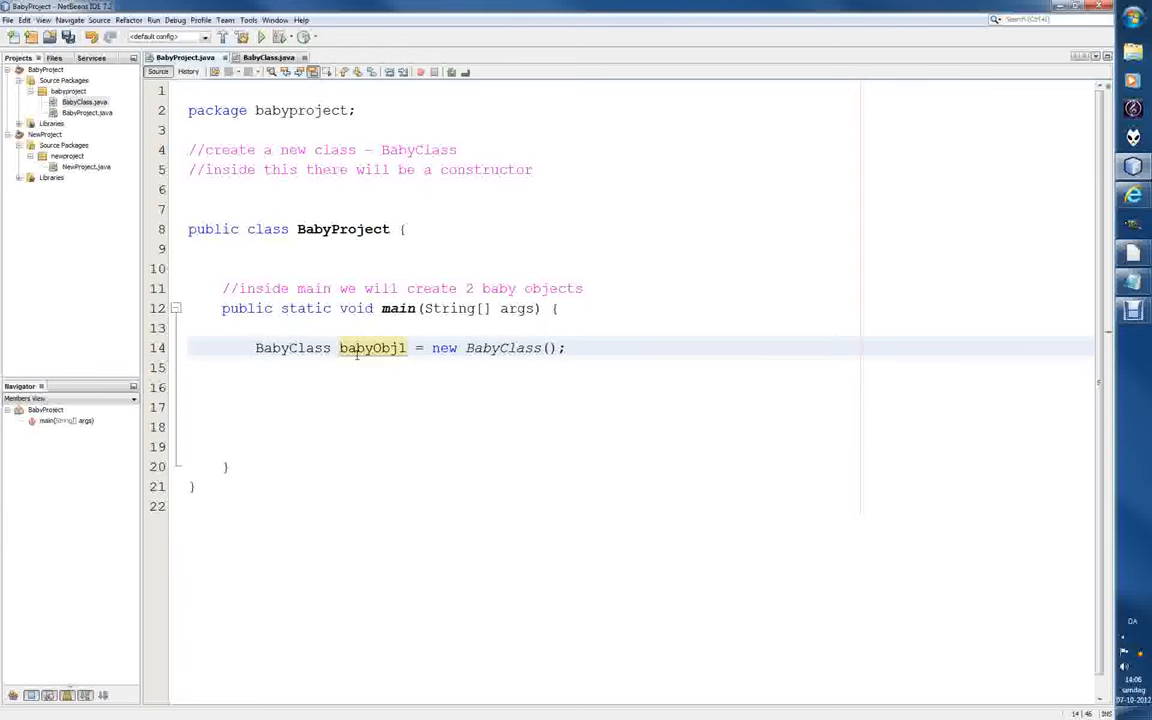
{"action": "left_click", "coordinate": [564, 348]}
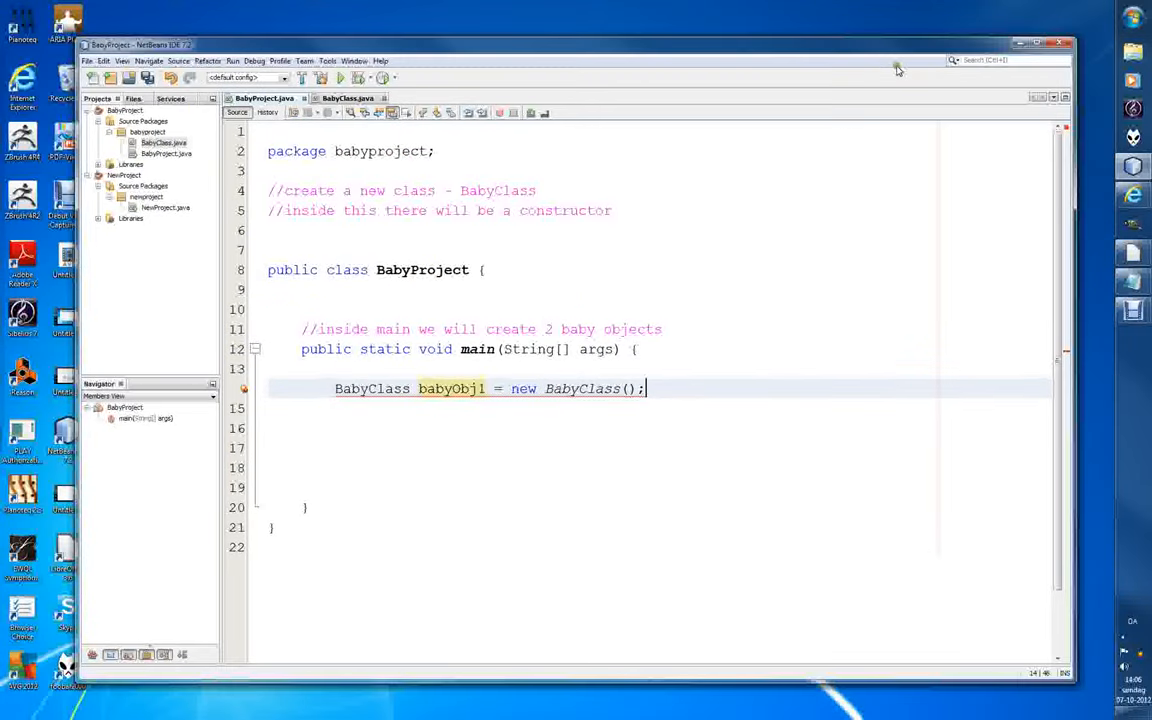
Undock BabyClass.java and tile it beside BabyProject.java, adjusting the divider.
{"action": "left_click", "coordinate": [348, 98]}
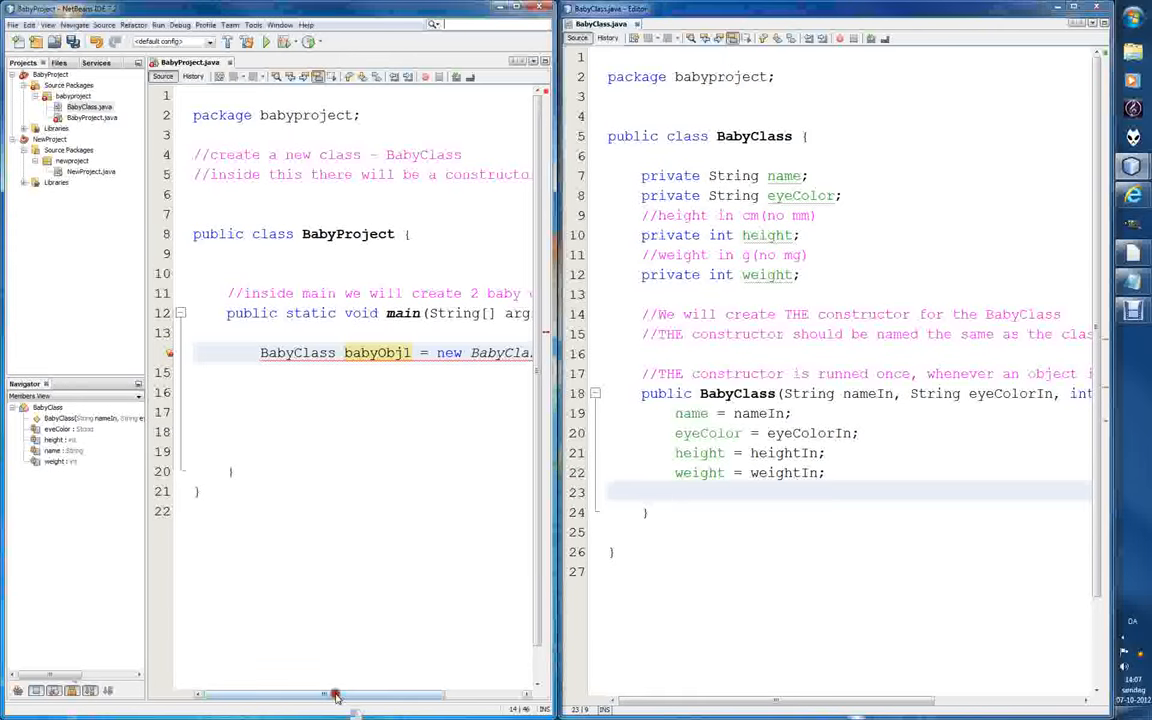
{"action": "left_click_drag", "start_coordinate": [336, 692], "coordinate": [350, 692]}
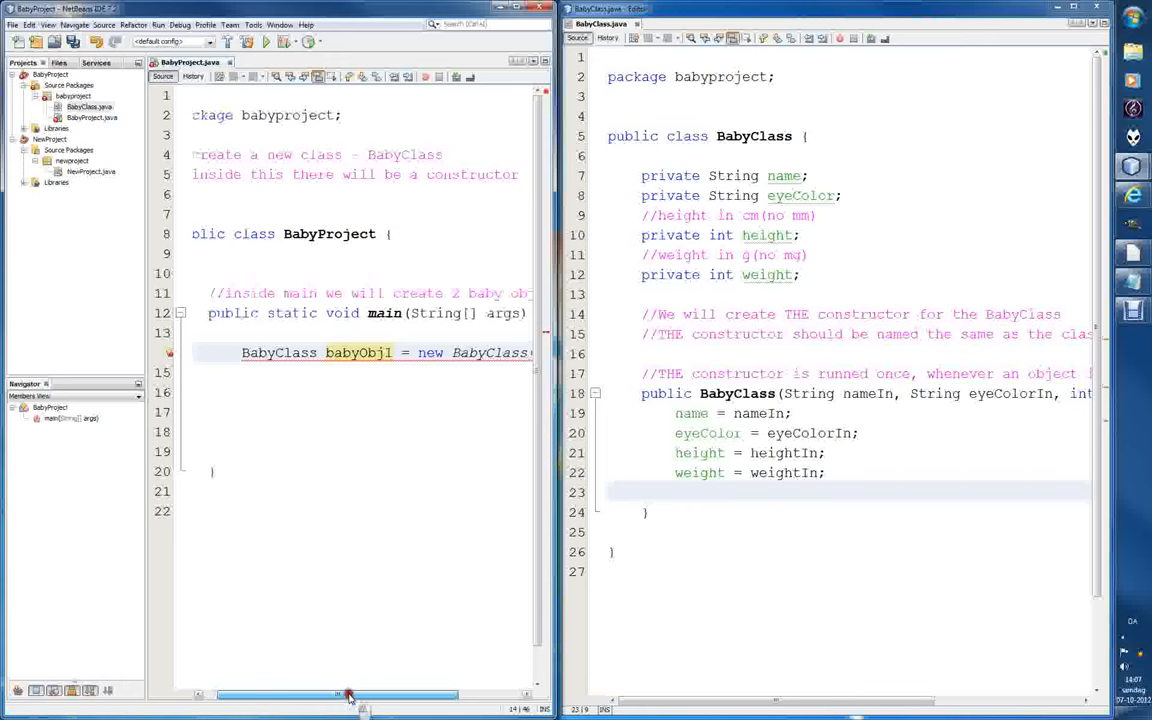
{"action": "left_click_drag", "start_coordinate": [350, 692], "coordinate": [356, 692]}
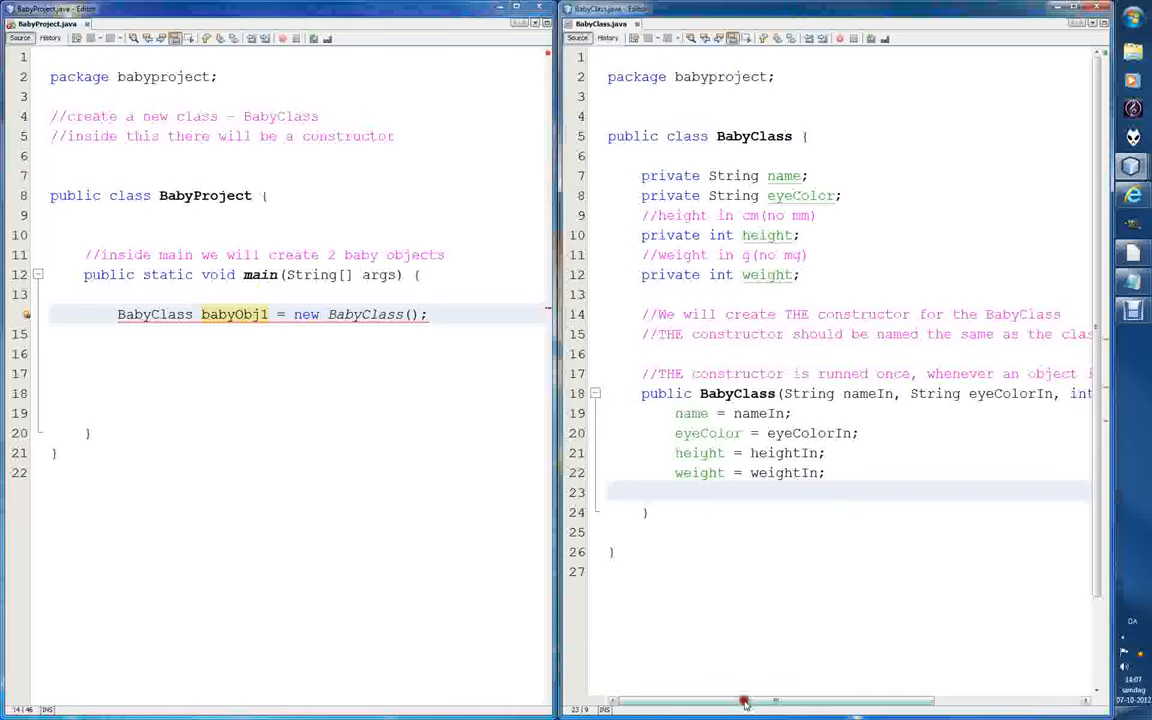
Scroll BabyClass to reveal the constructor parameters nameIn, eyeColorIn, heightIn, weightIn and inspect the flagged BabyClass() call.
{"action": "scroll", "scroll_direction": "left", "scroll_amount": 3}
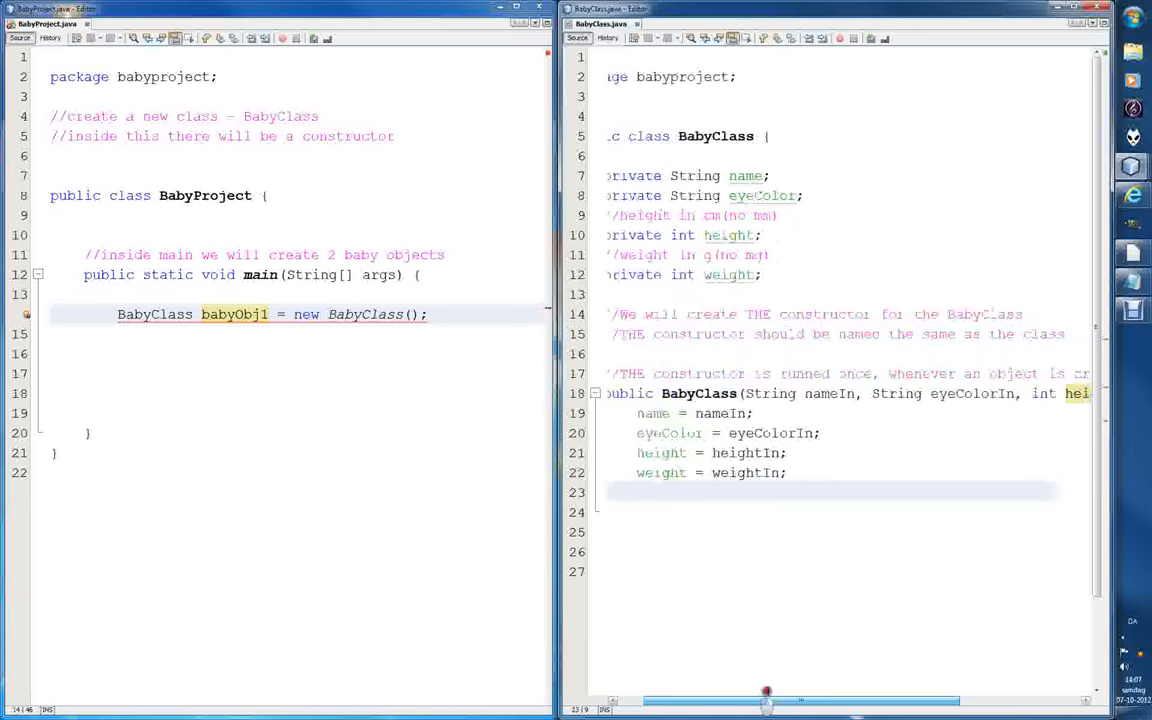
{"action": "scroll", "scroll_direction": "left", "scroll_amount": 3}
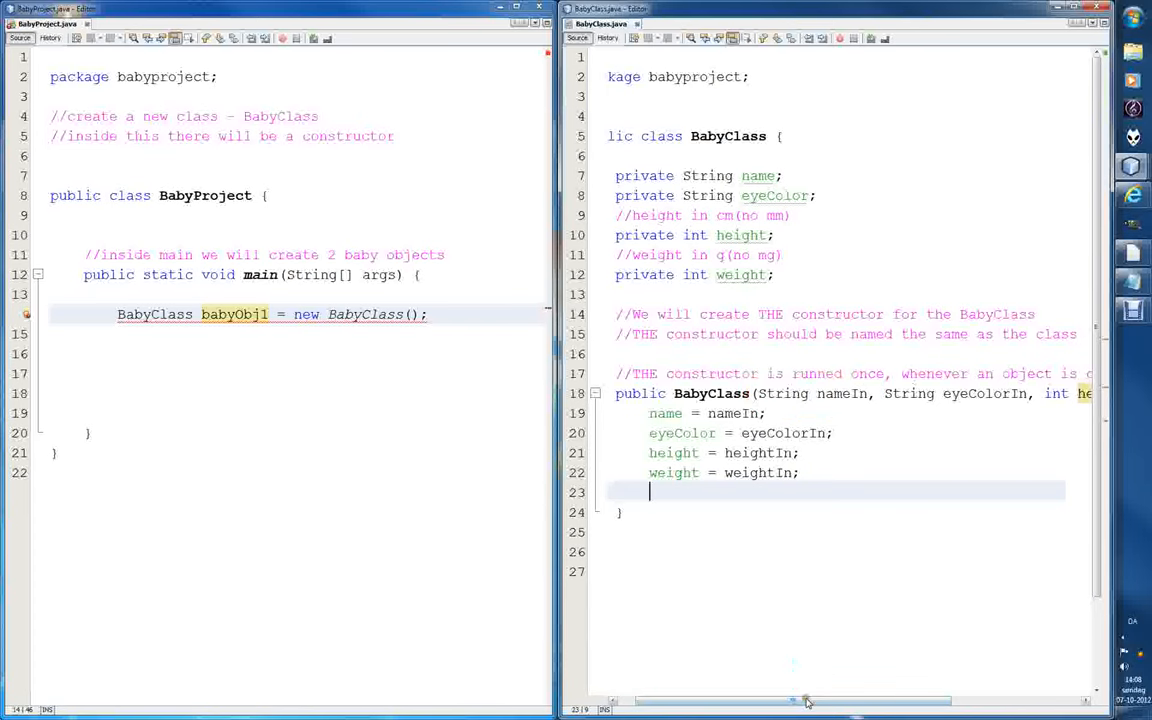
{"action": "scroll", "scroll_direction": "right", "scroll_amount": 3}
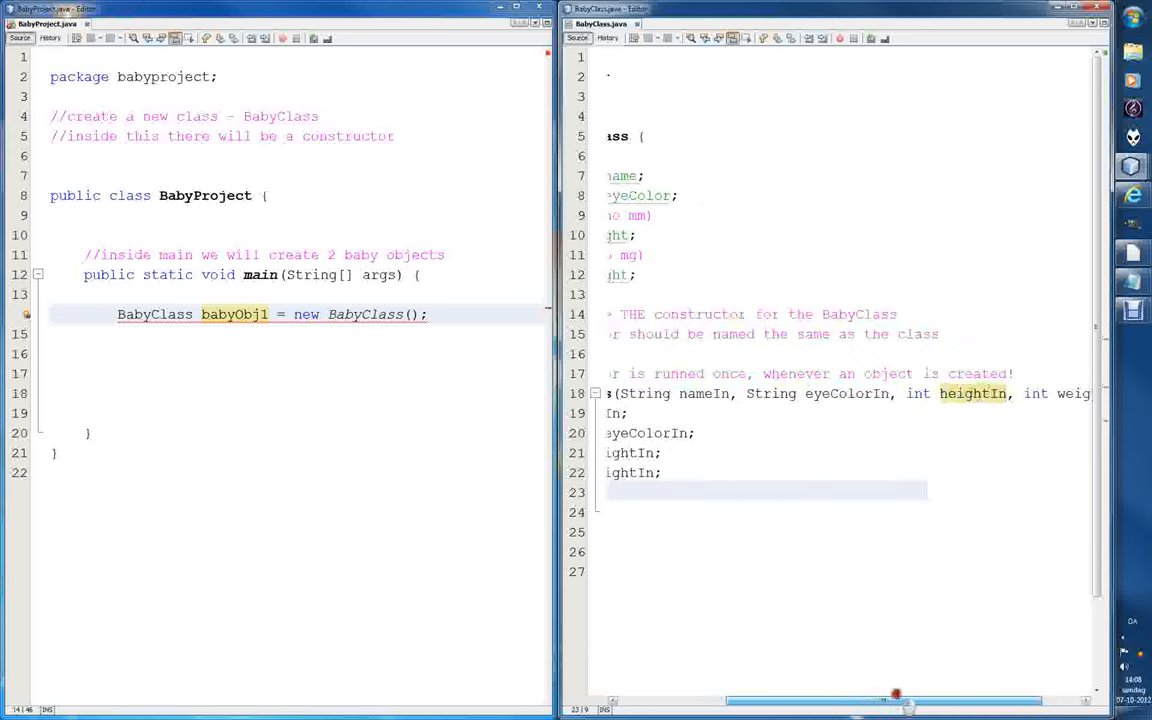
{"action": "left_click", "coordinate": [620, 392]}
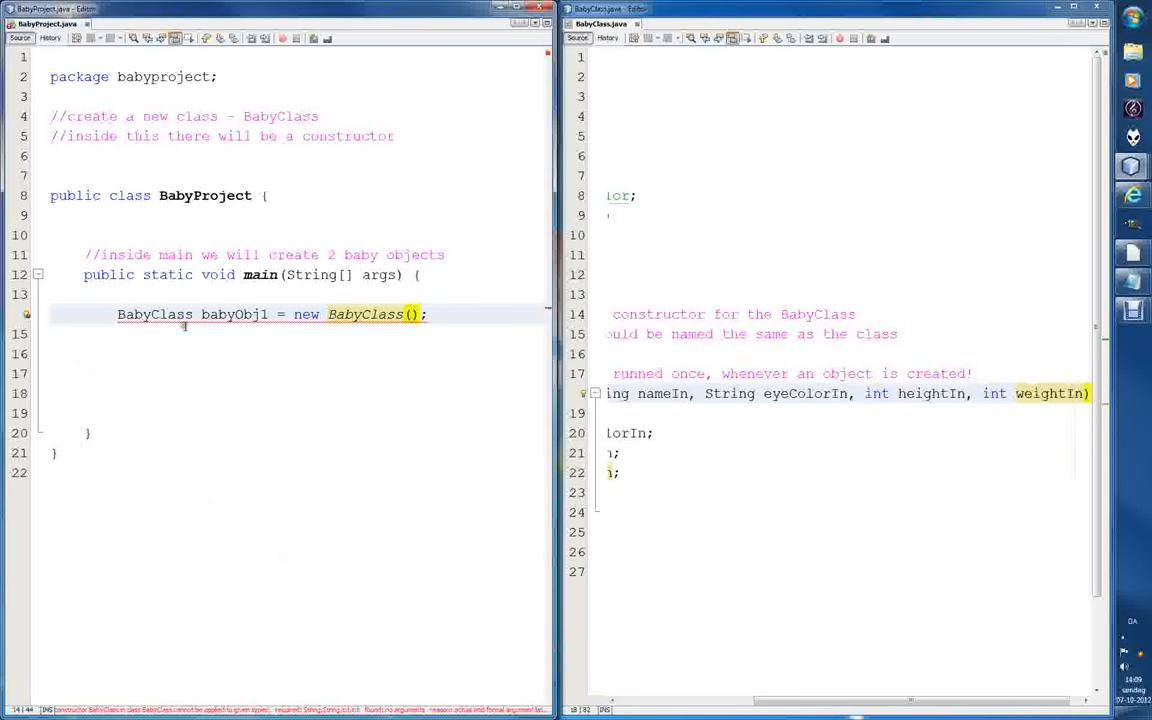
{"action": "mouse_move", "coordinate": [284, 364]}
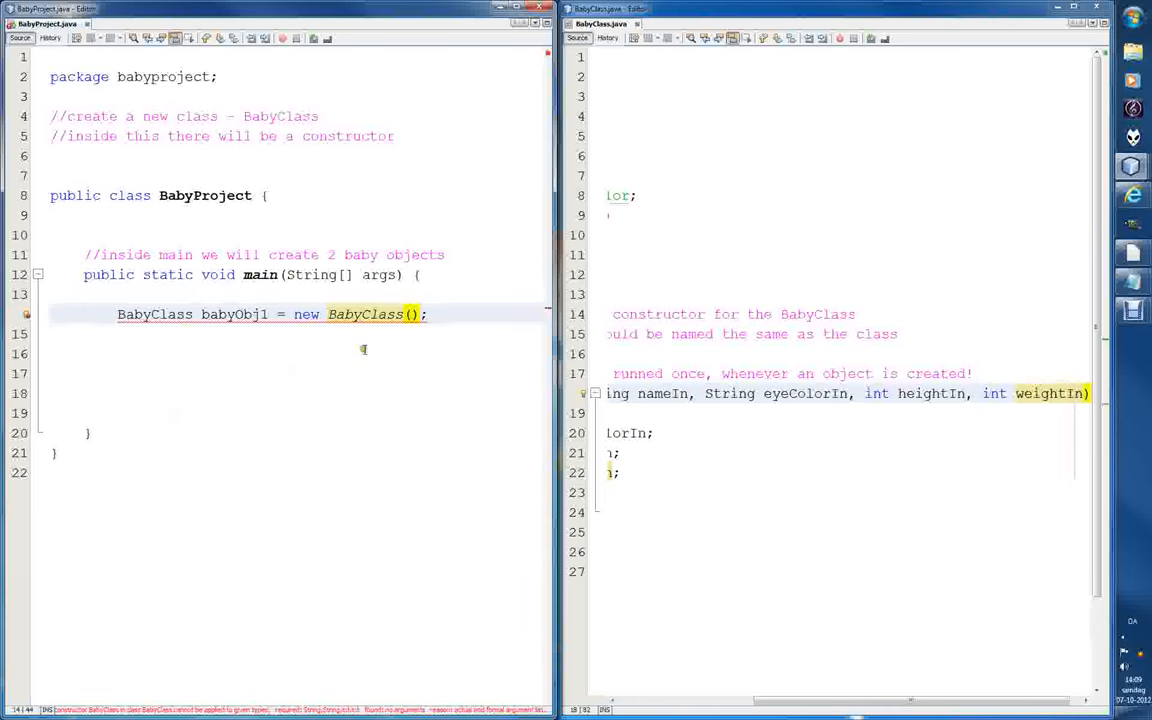
Pass "Peter" and "Blue" as the first two arguments of the babyObj1 constructor call.
{"action": "left_click", "coordinate": [412, 314]}
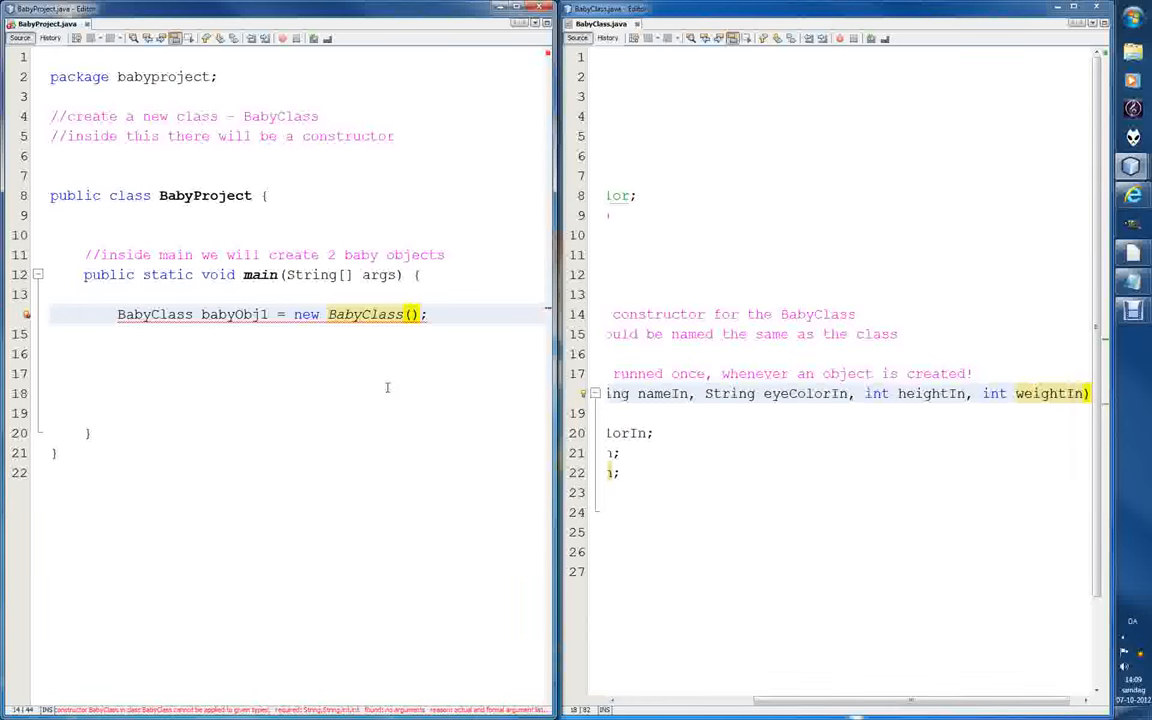
{"action": "type", "text": "\""}
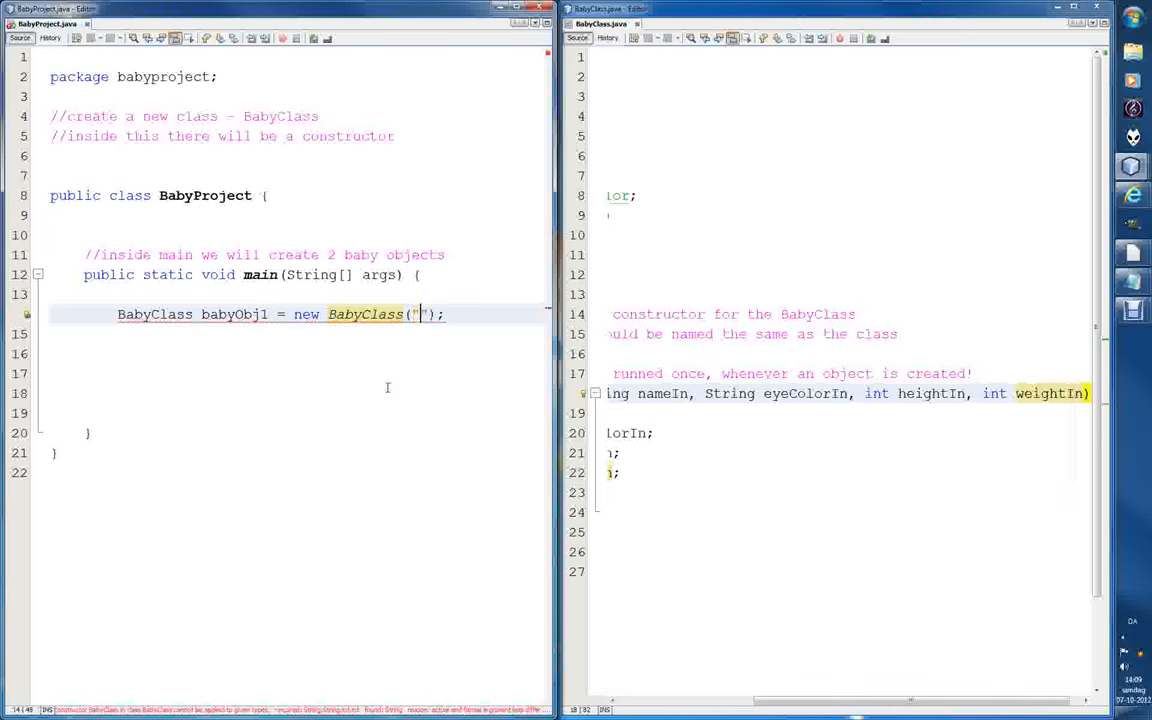
{"action": "type", "text": "\""}
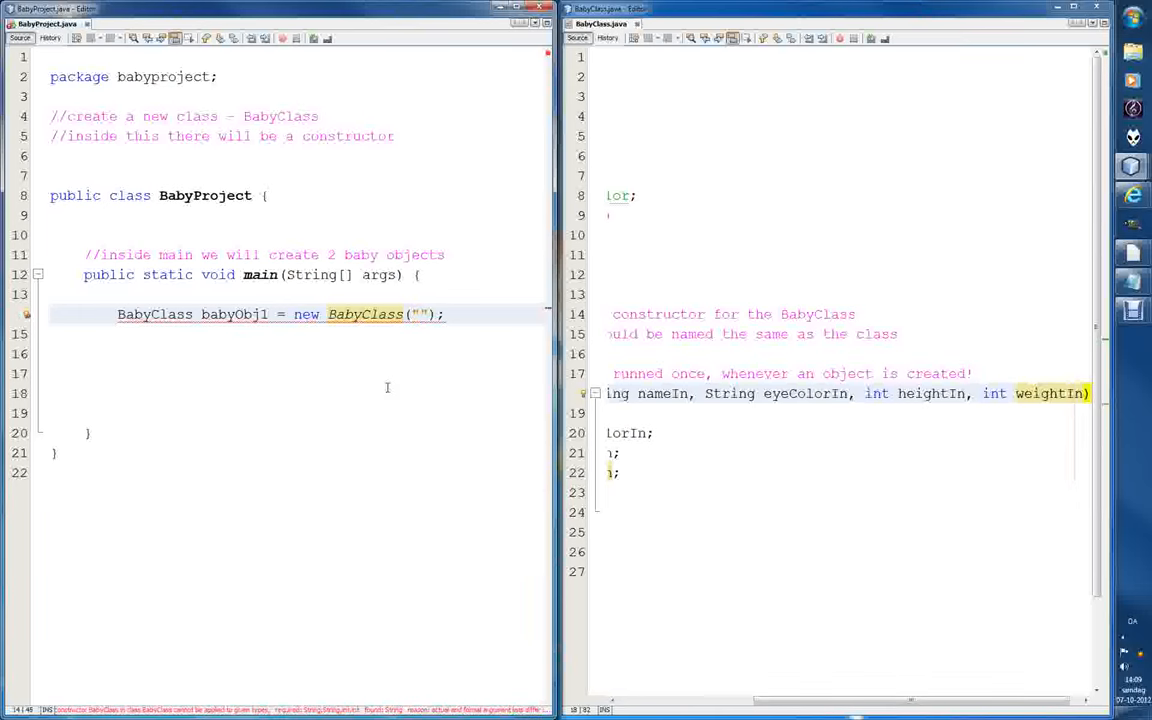
{"action": "type", "text": "Peter"}
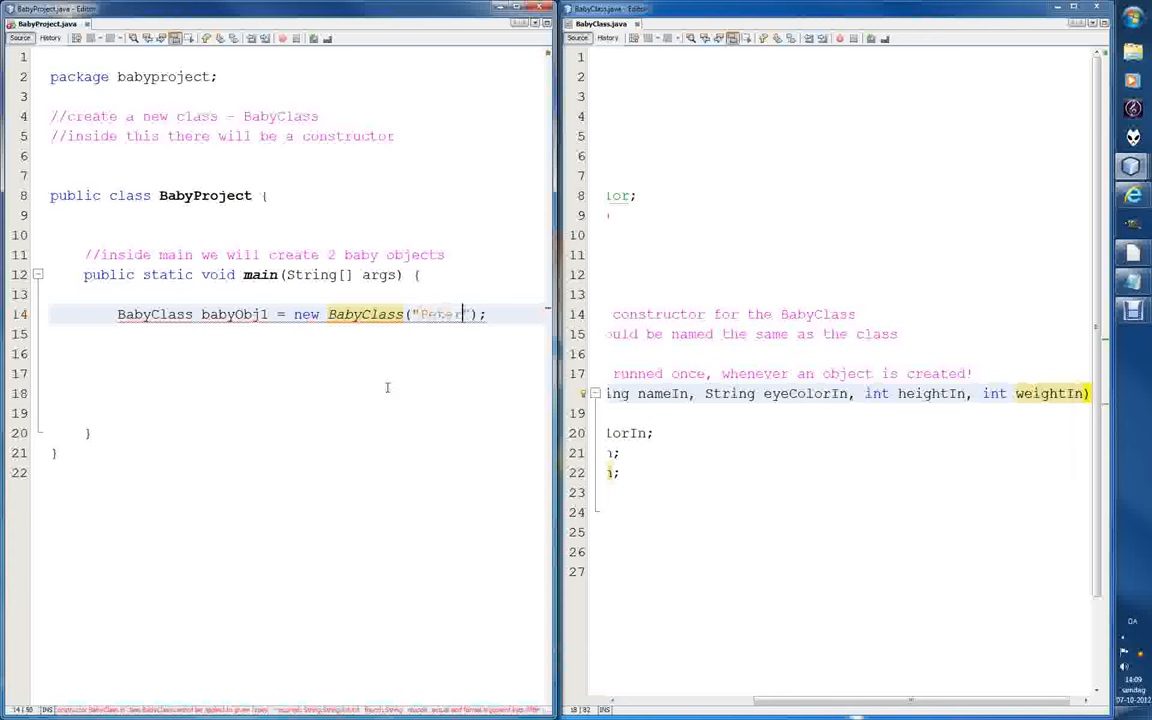
{"action": "type", "text": ","}
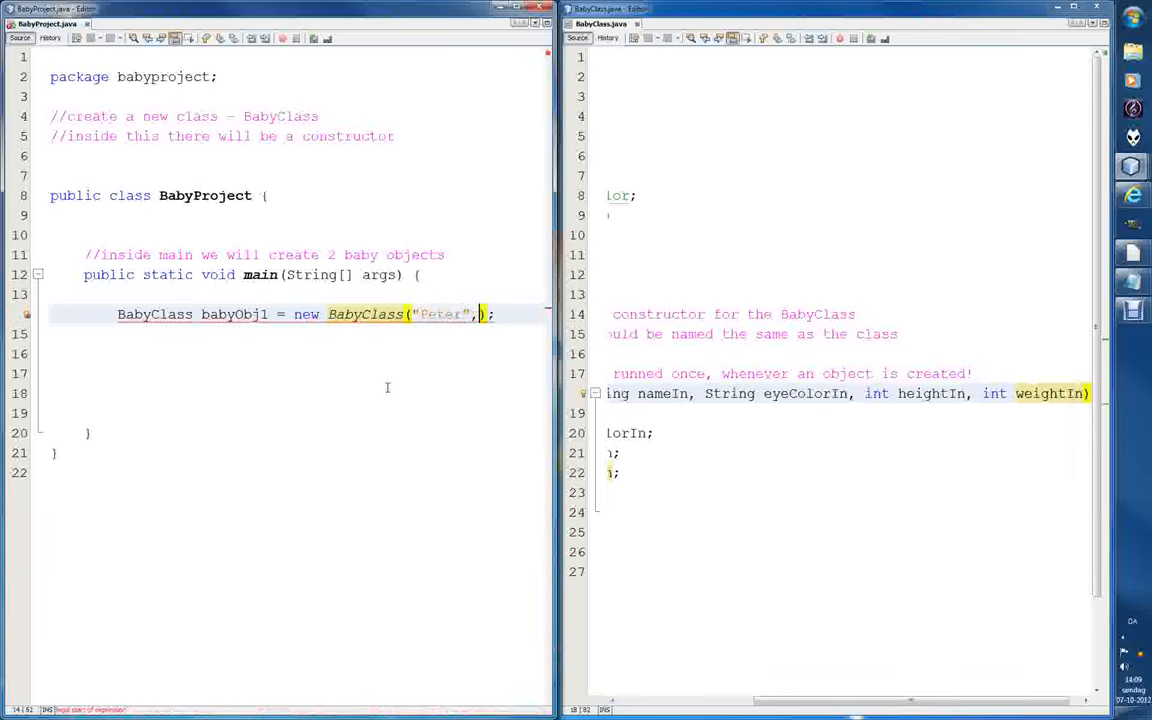
{"action": "type", "text": "\""}
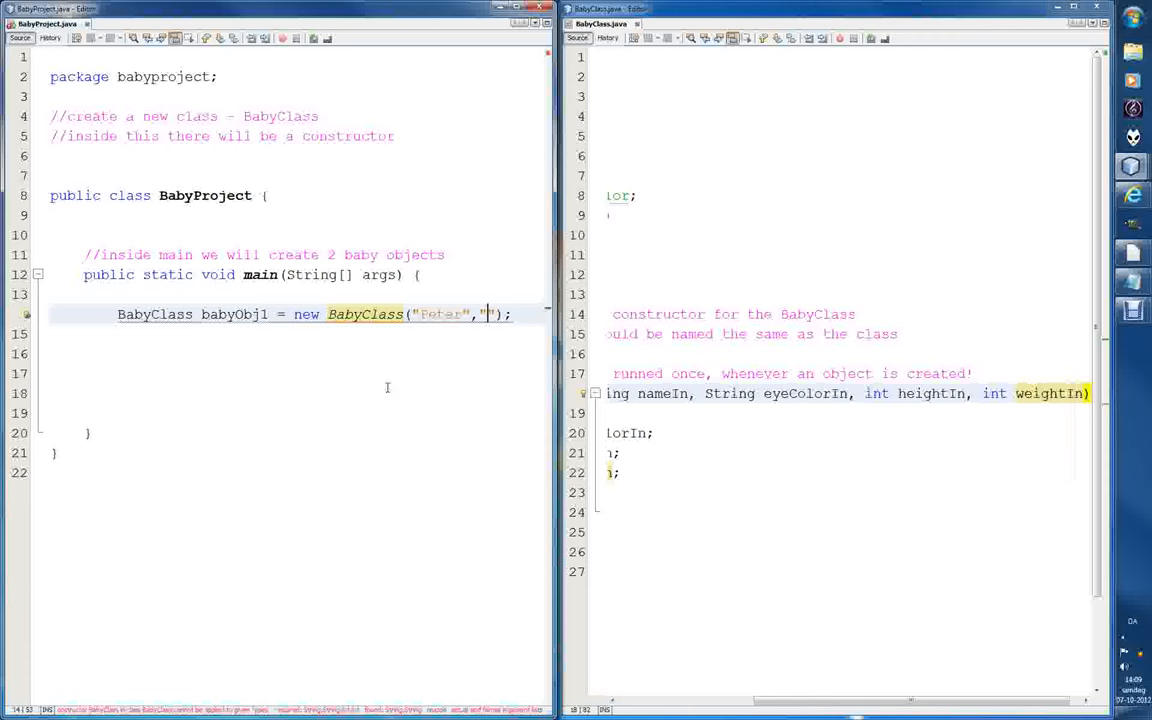
{"action": "type", "text": "Blue"}
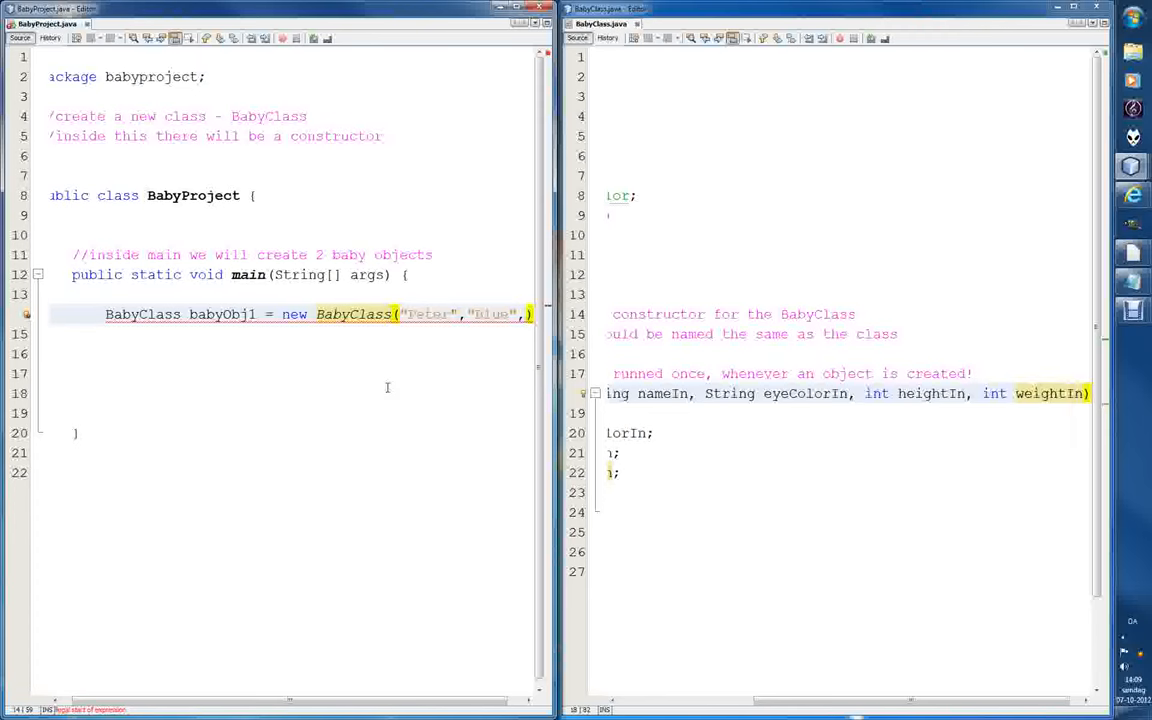
Complete the babyObj1 call with height 50 and weight 2500.
{"action": "type", "text": "5"}
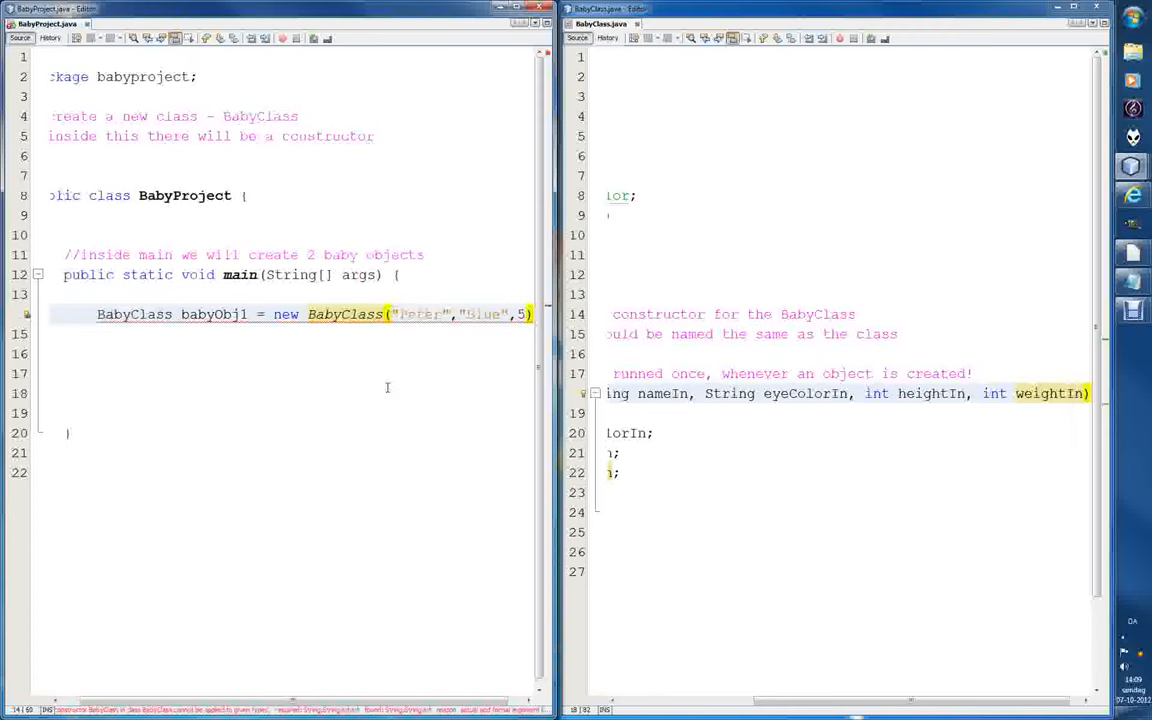
{"action": "key", "text": "BackSpace"}
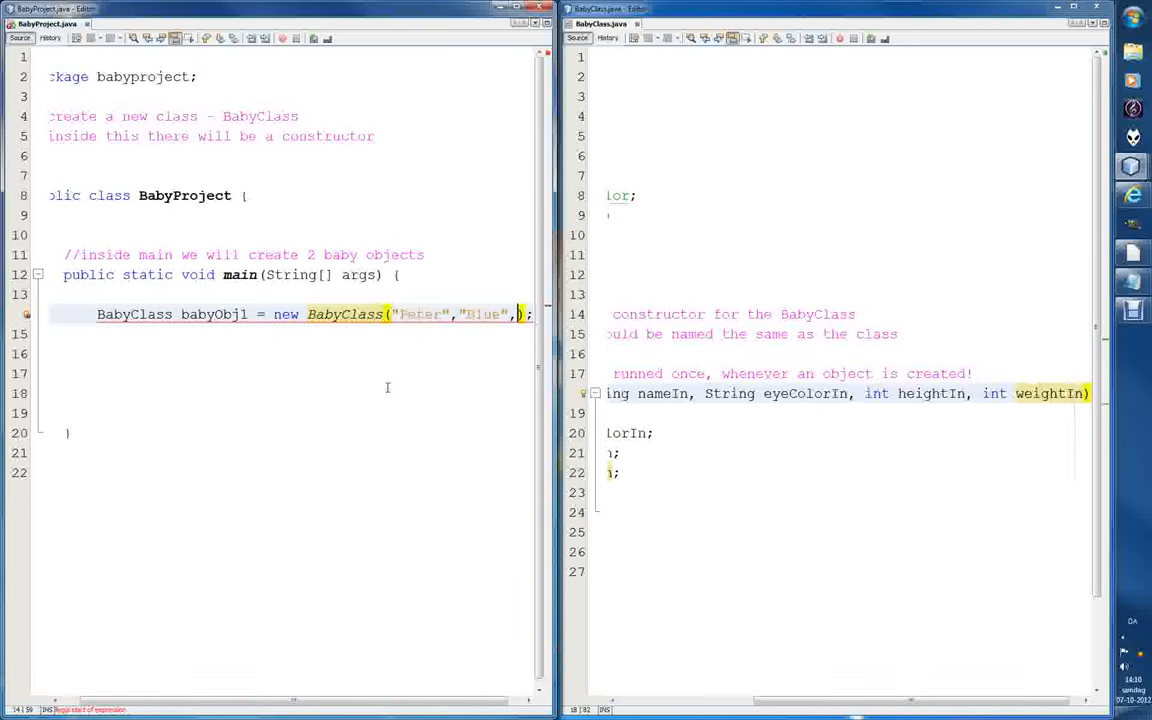
{"action": "type", "text": "5"}
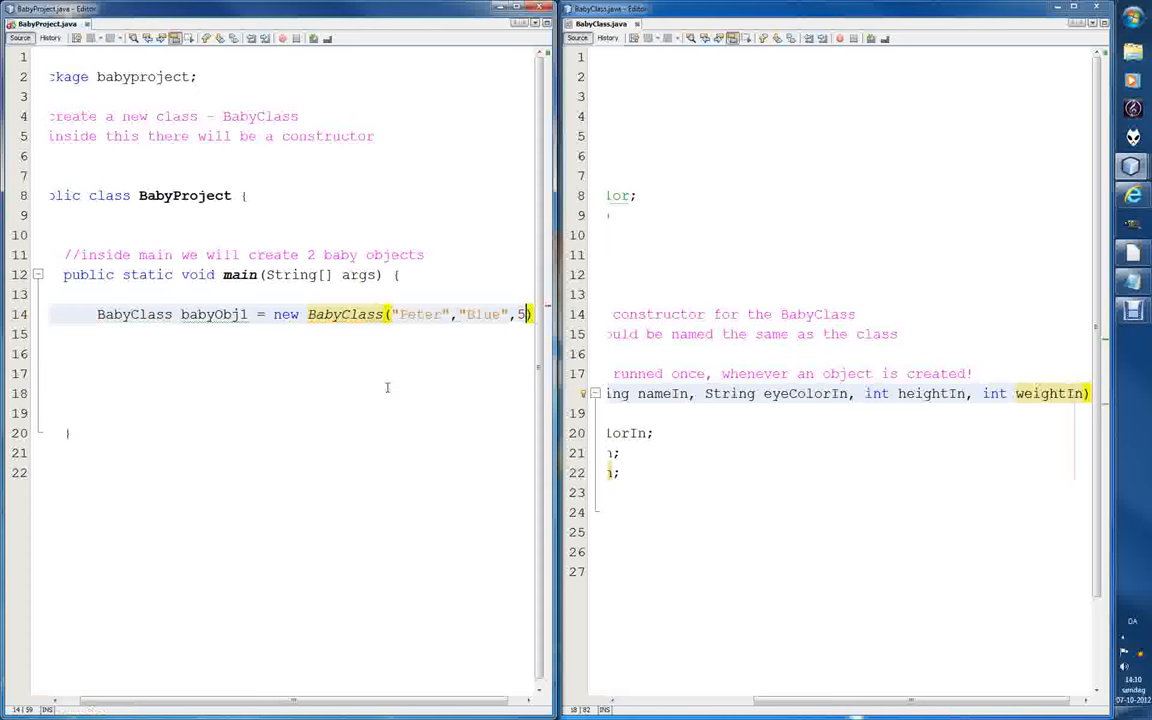
{"action": "type", "text": "0,"}
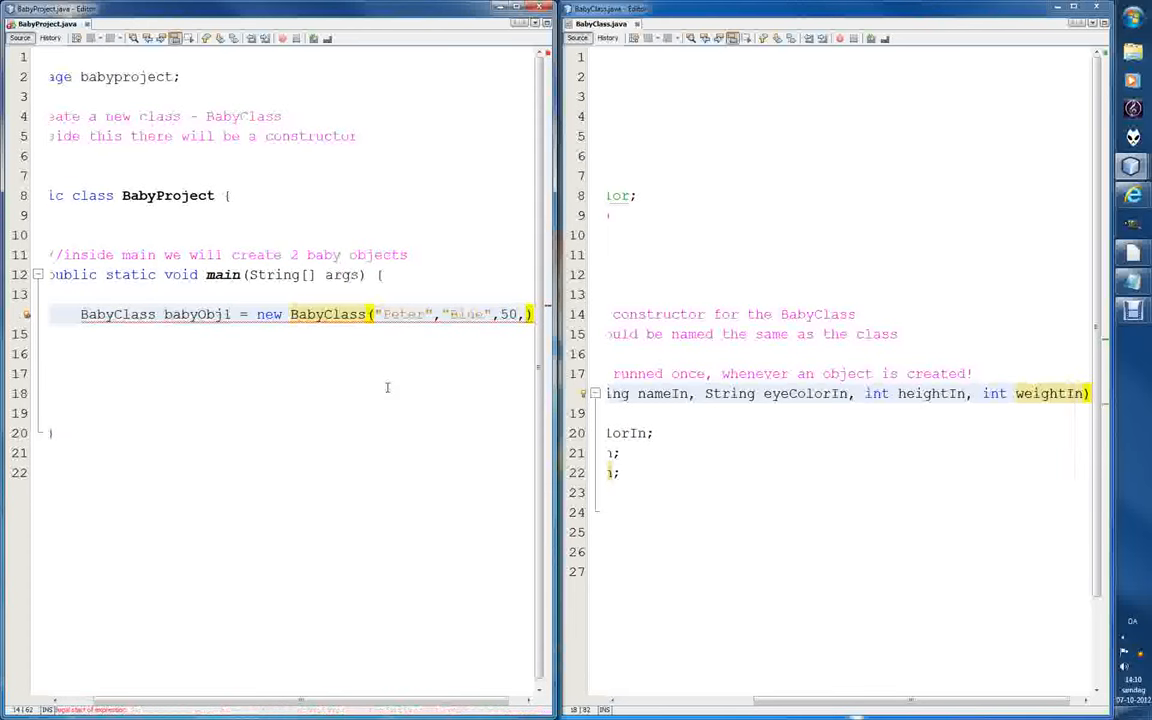
{"action": "type", "text": "2500g"}
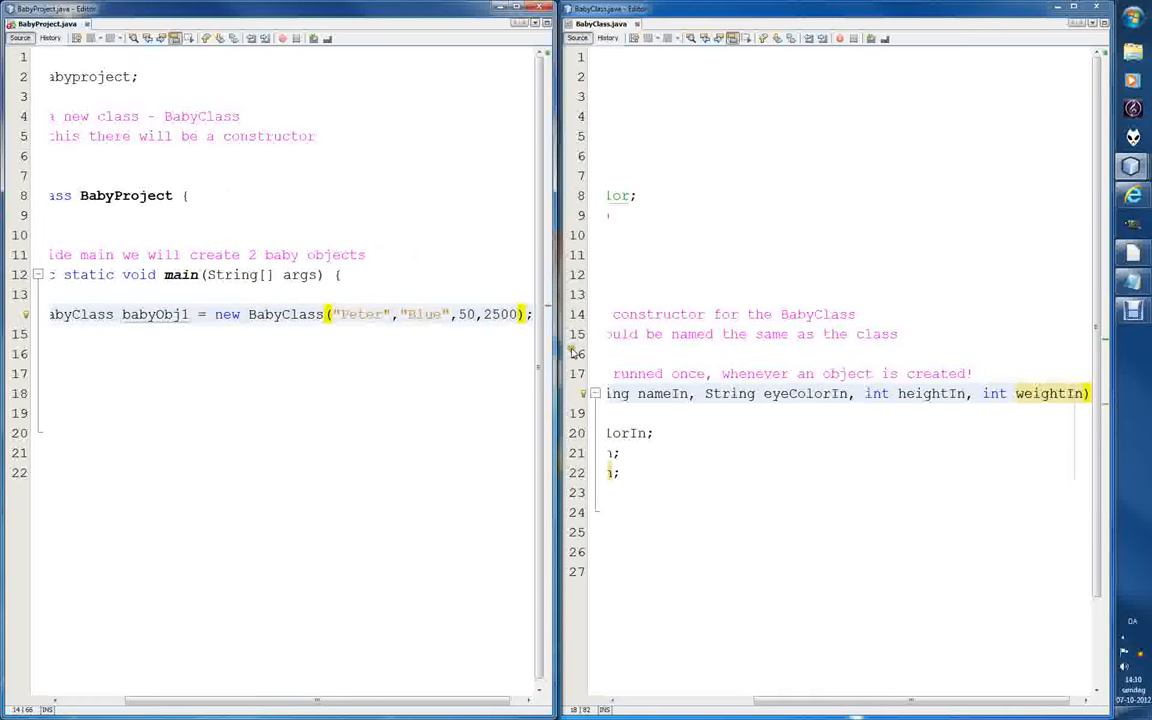
{"action": "left_click_drag", "start_coordinate": [310, 702], "coordinate": [230, 702]}
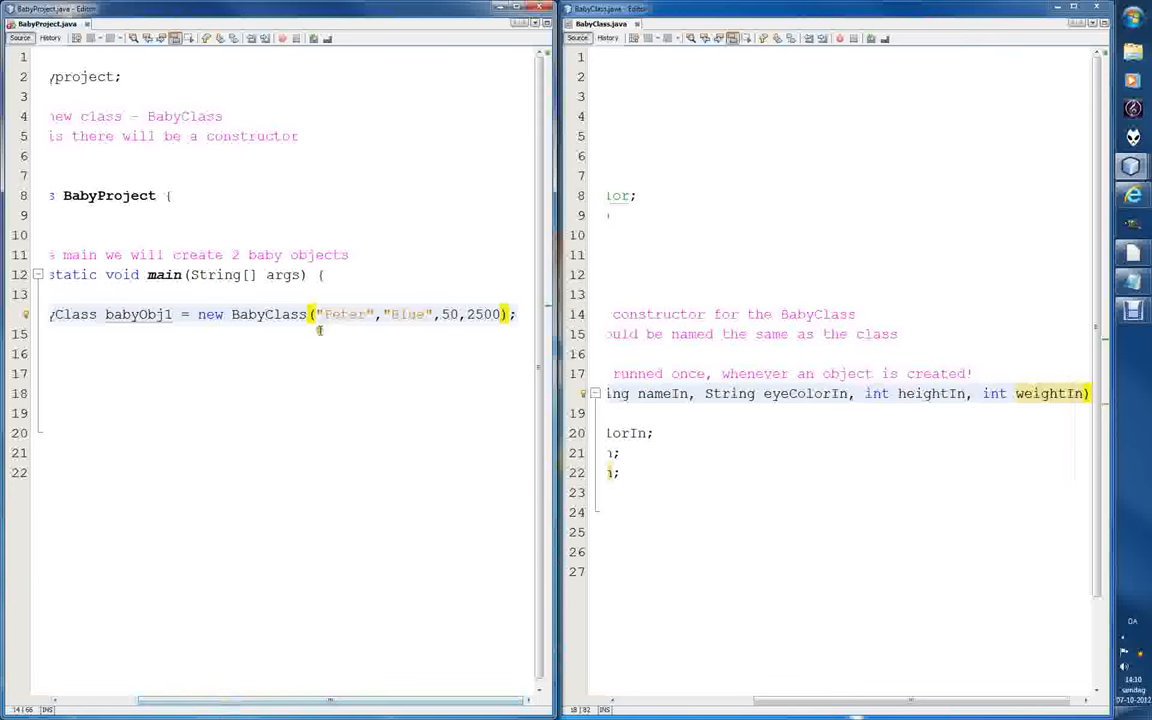
{"action": "mouse_move", "coordinate": [348, 344]}
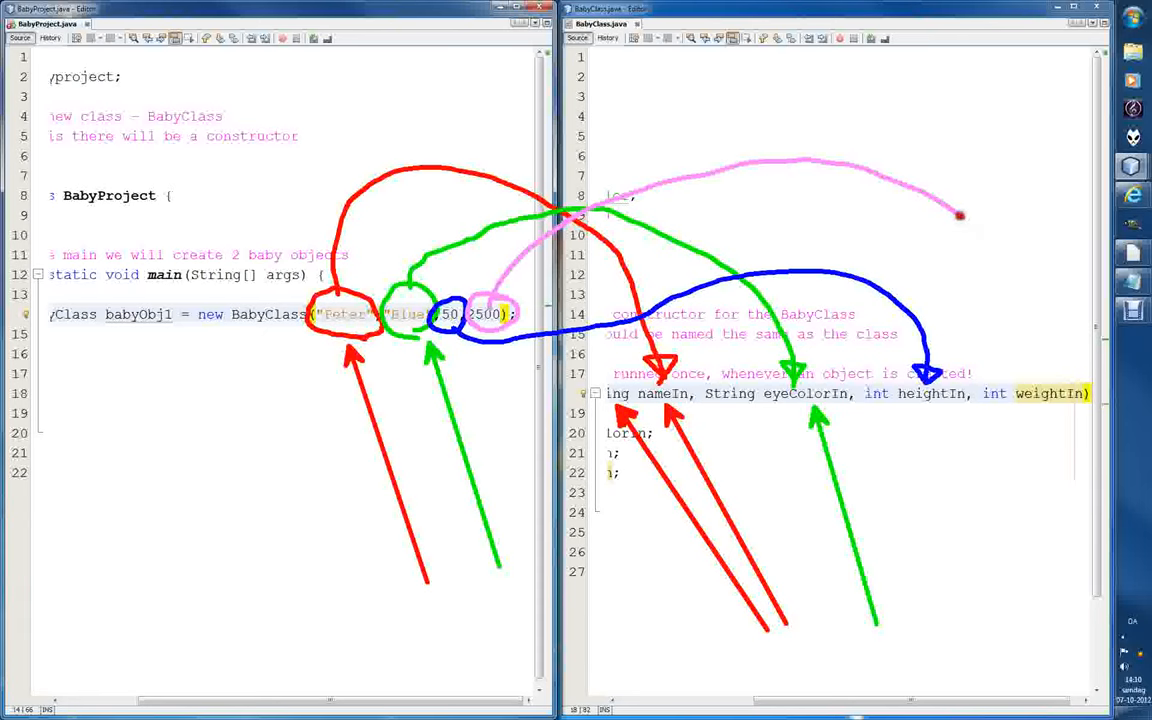
{"action": "left_click_drag", "start_coordinate": [958, 216], "coordinate": [1030, 370]}
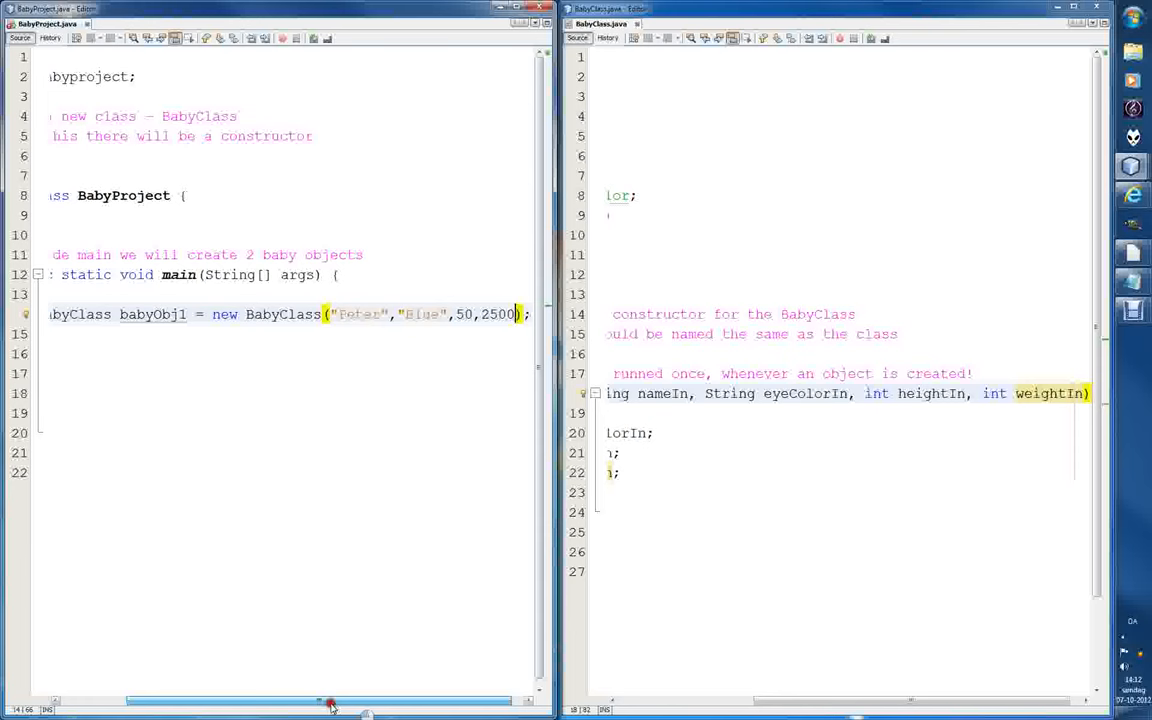
Scroll the BabyProject editor back to the start of the main method.
{"action": "left_click_drag", "start_coordinate": [330, 704], "coordinate": [276, 704]}
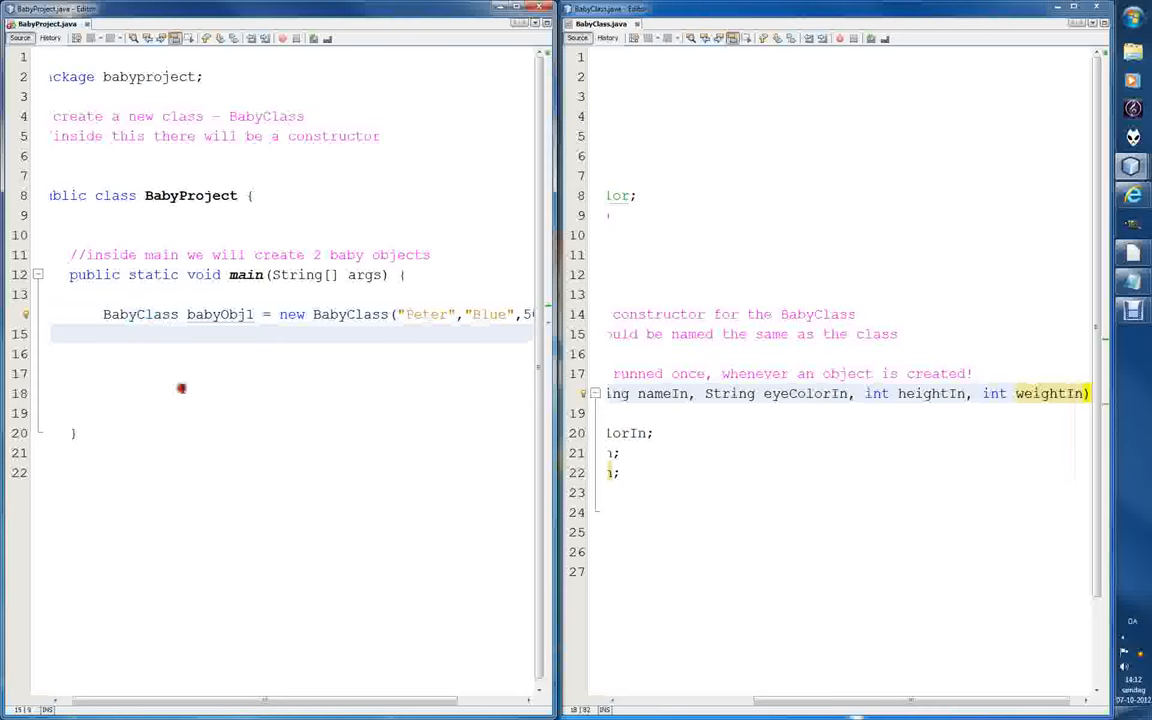
{"action": "mouse_move", "coordinate": [186, 388]}
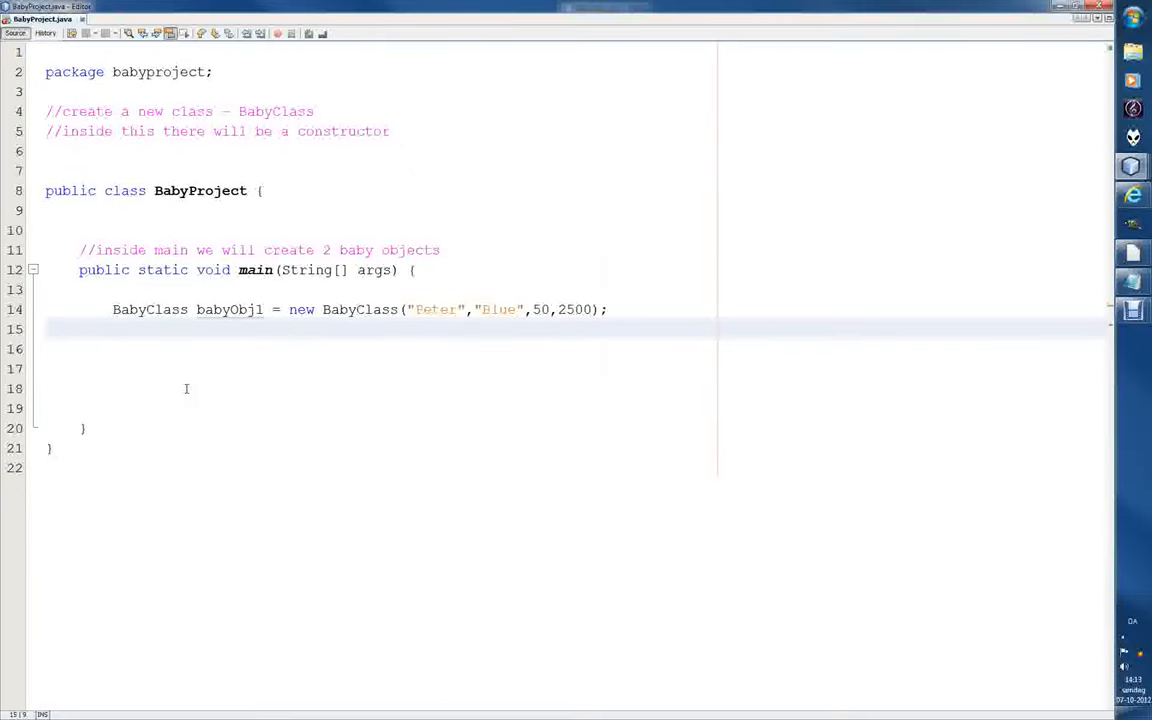
Write BabyClass babyObj2 = new BabyClass("Mary", on line 15 using code completion.
{"action": "type", "text": "Bab"}
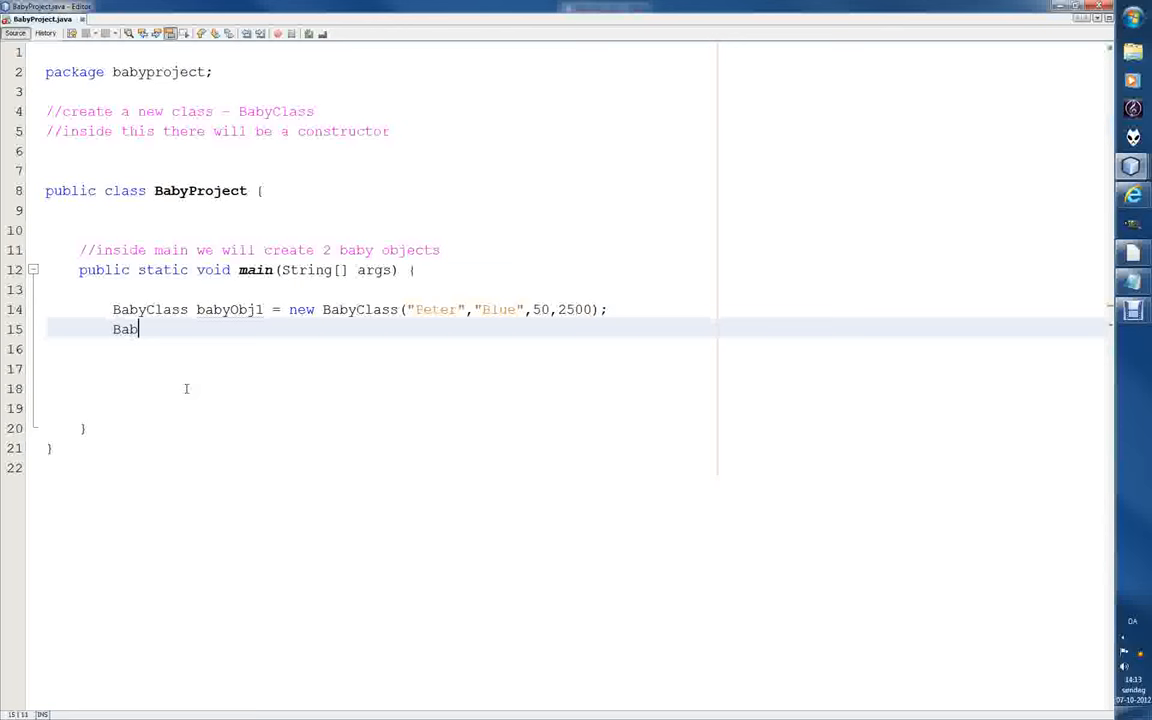
{"action": "type", "text": "yClass"}
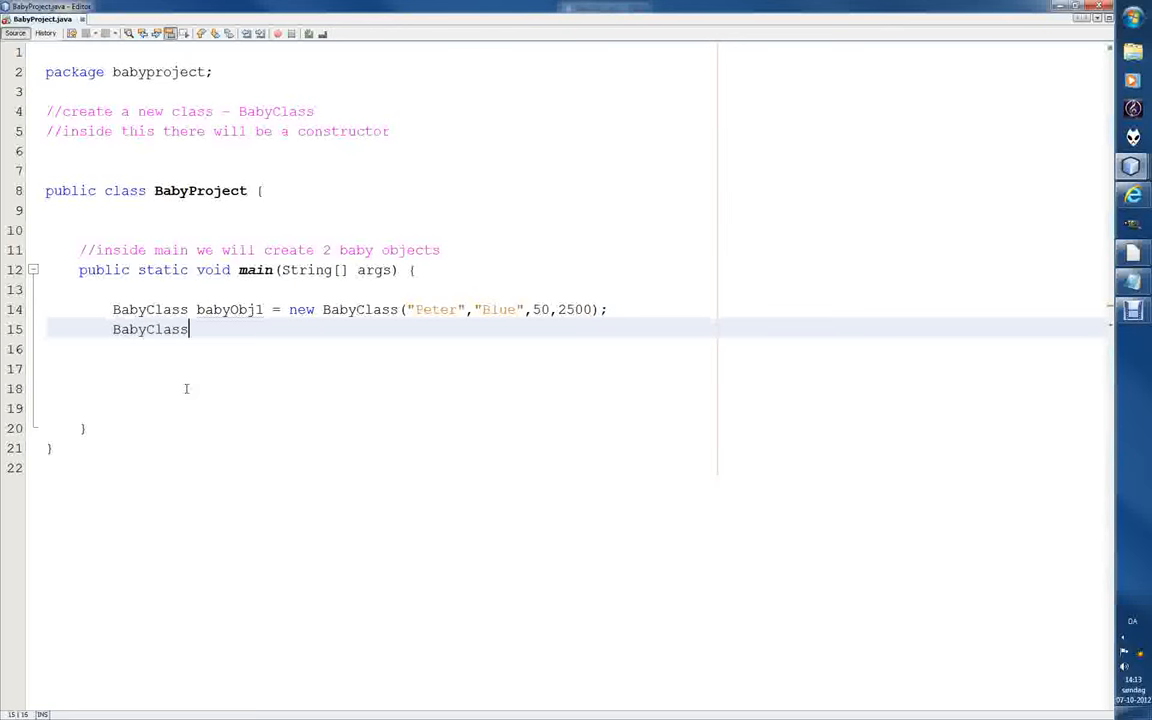
{"action": "type", "text": "baby"}
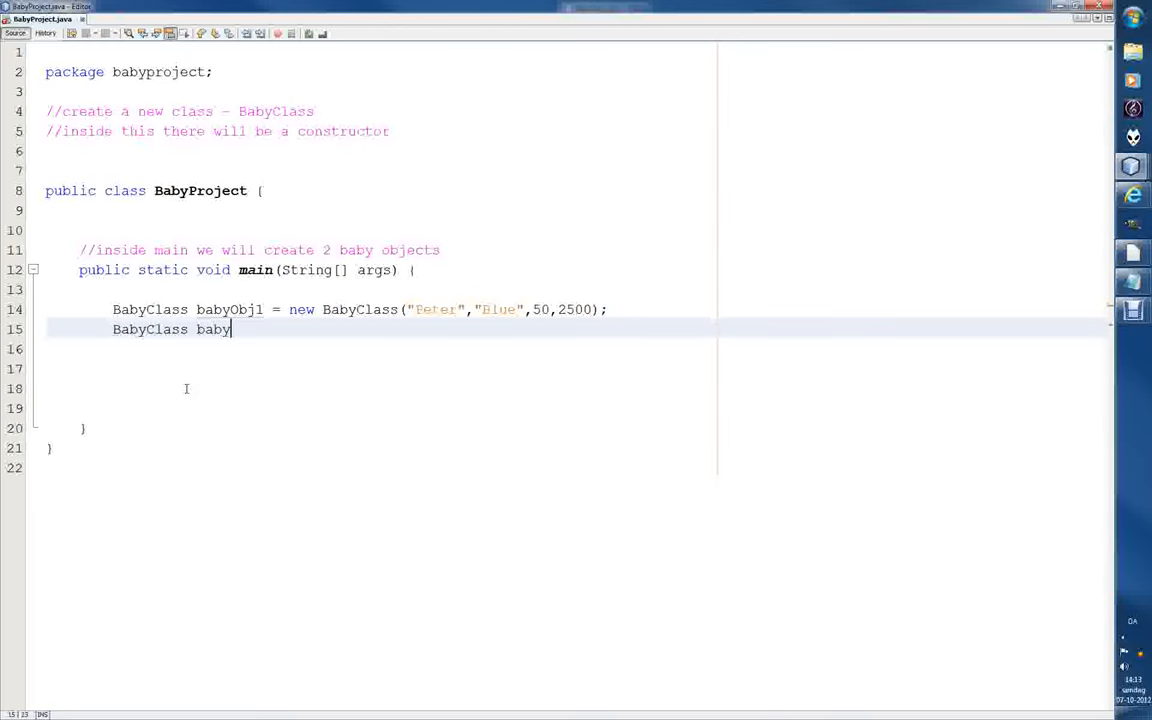
{"action": "type", "text": "Obj2"}
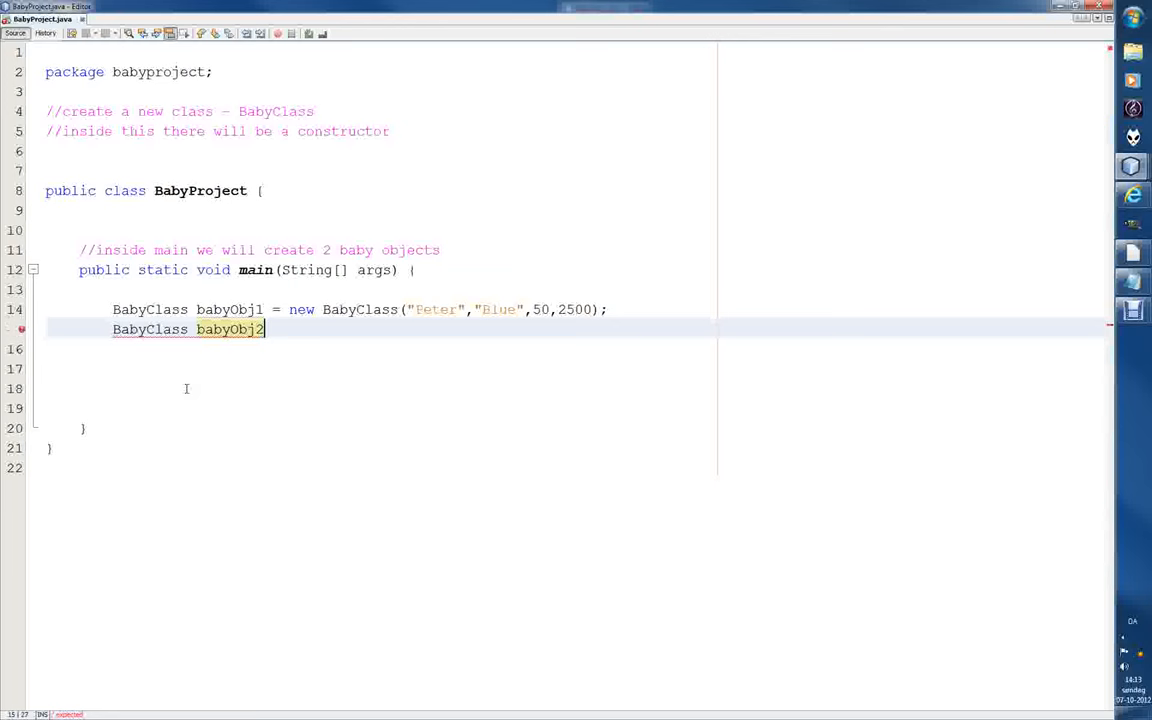
{"action": "type", "text": "= n"}
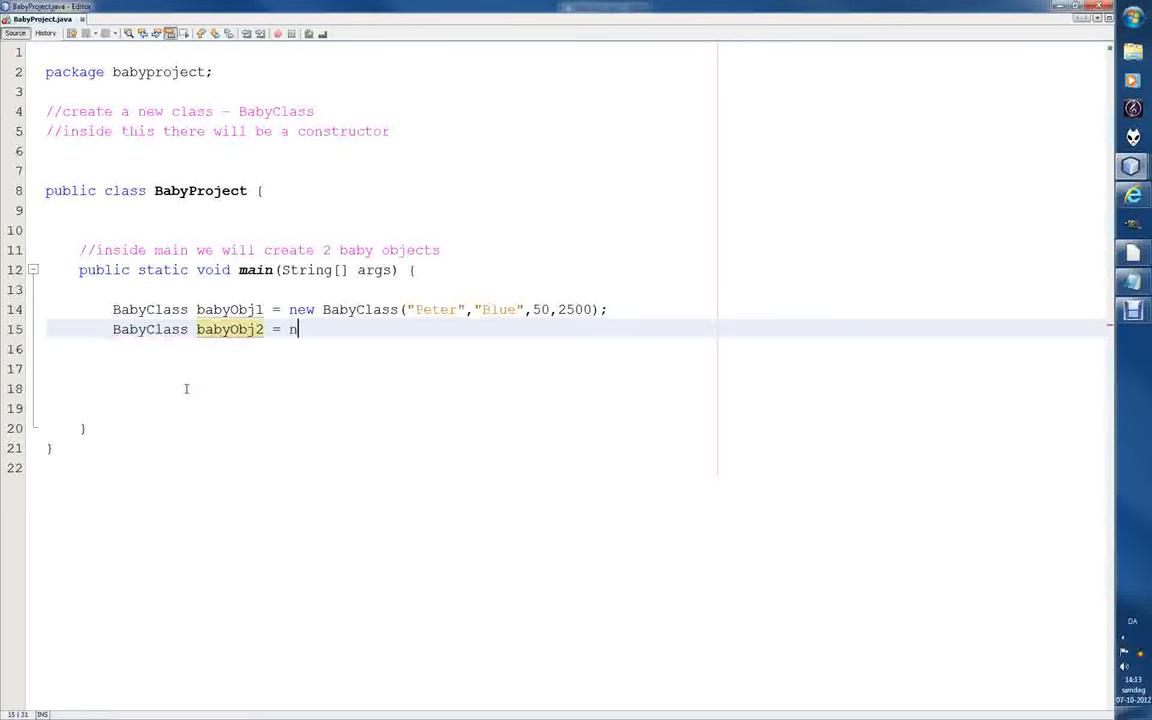
{"action": "type", "text": "ew BabyClass("}
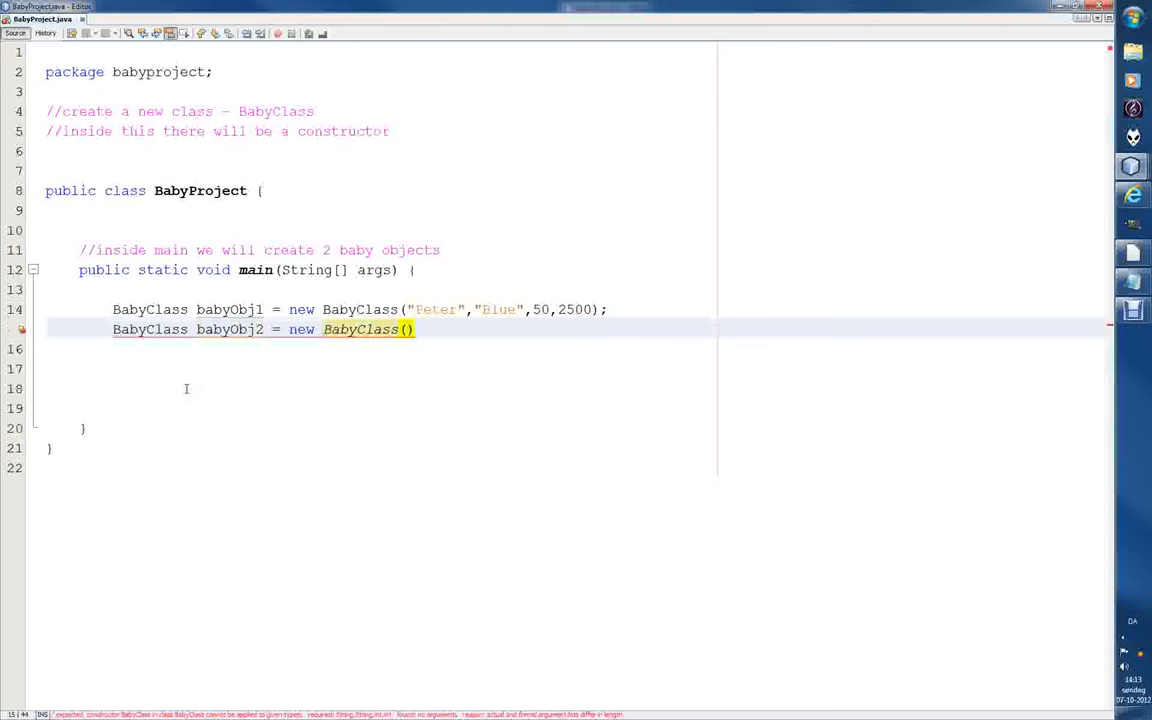
{"action": "type", "text": "\"\""}
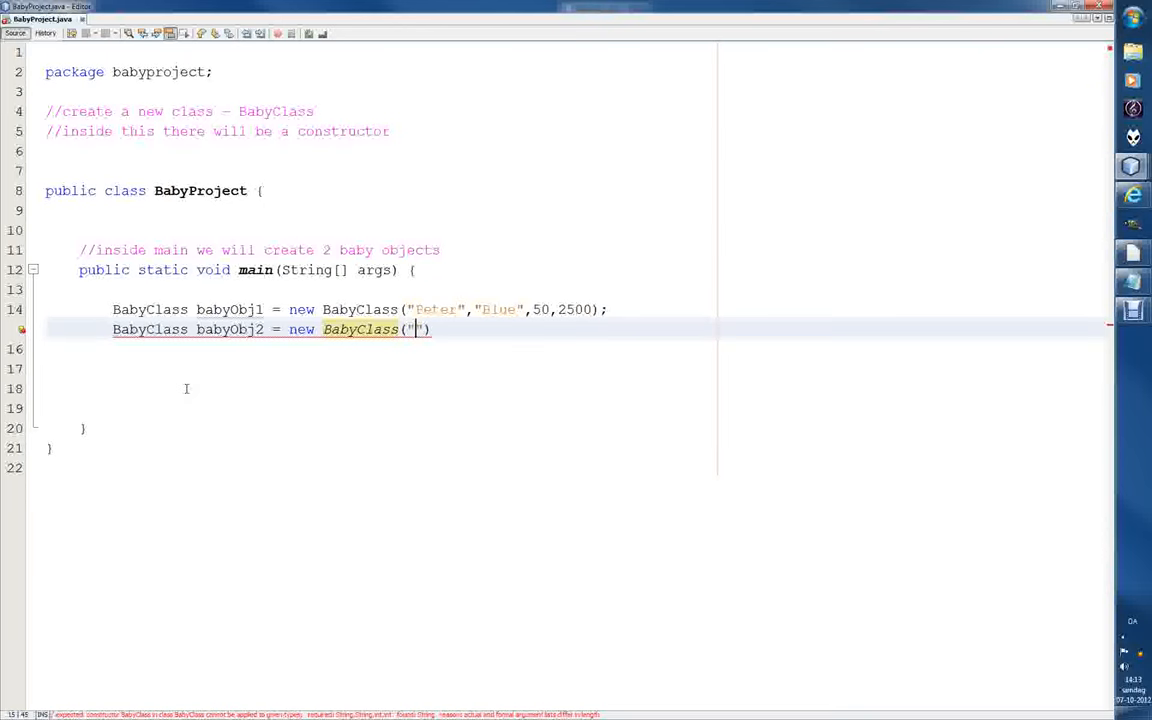
{"action": "type", "text": "Mary"}
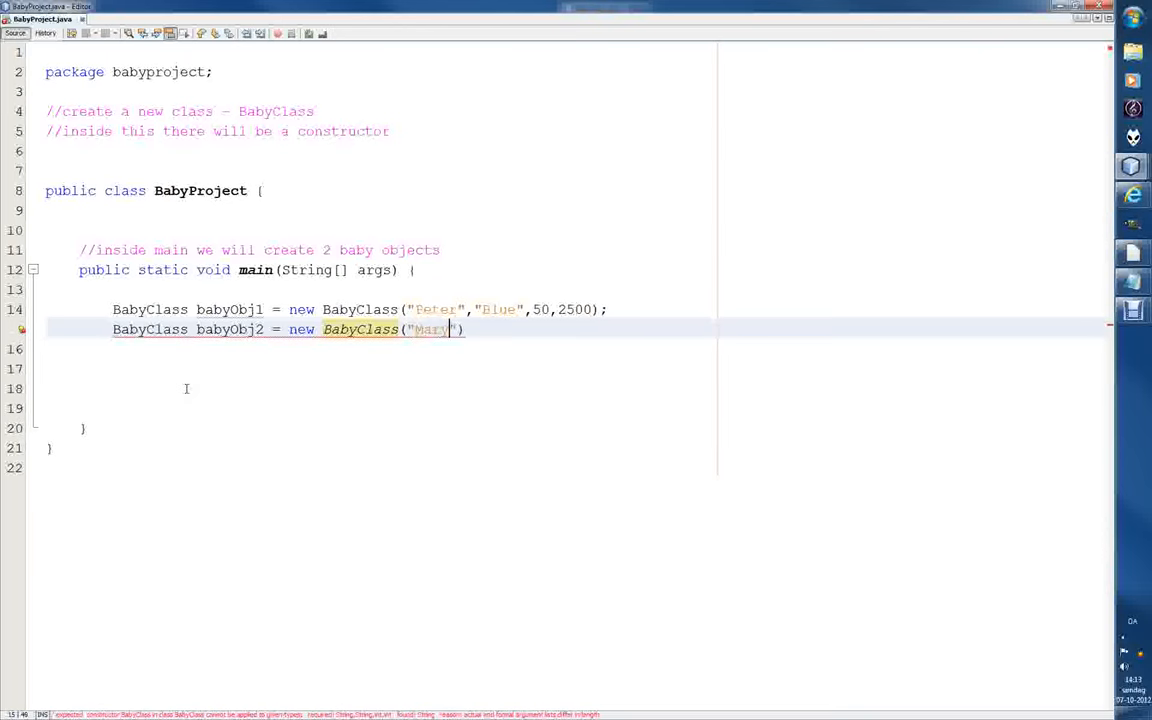
{"action": "type", "text": "\","}
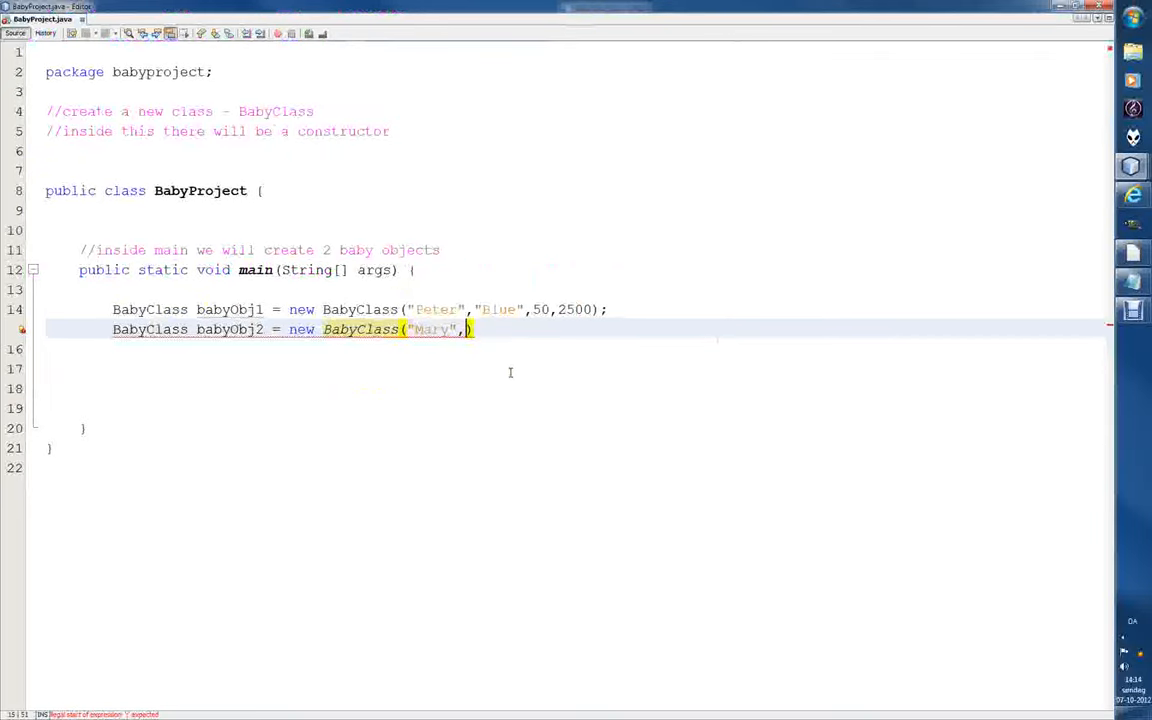
Finish babyObj2 with "Green", 45 and 2000 and close the statement with a semicolon.
{"action": "type", "text": "\"\""}
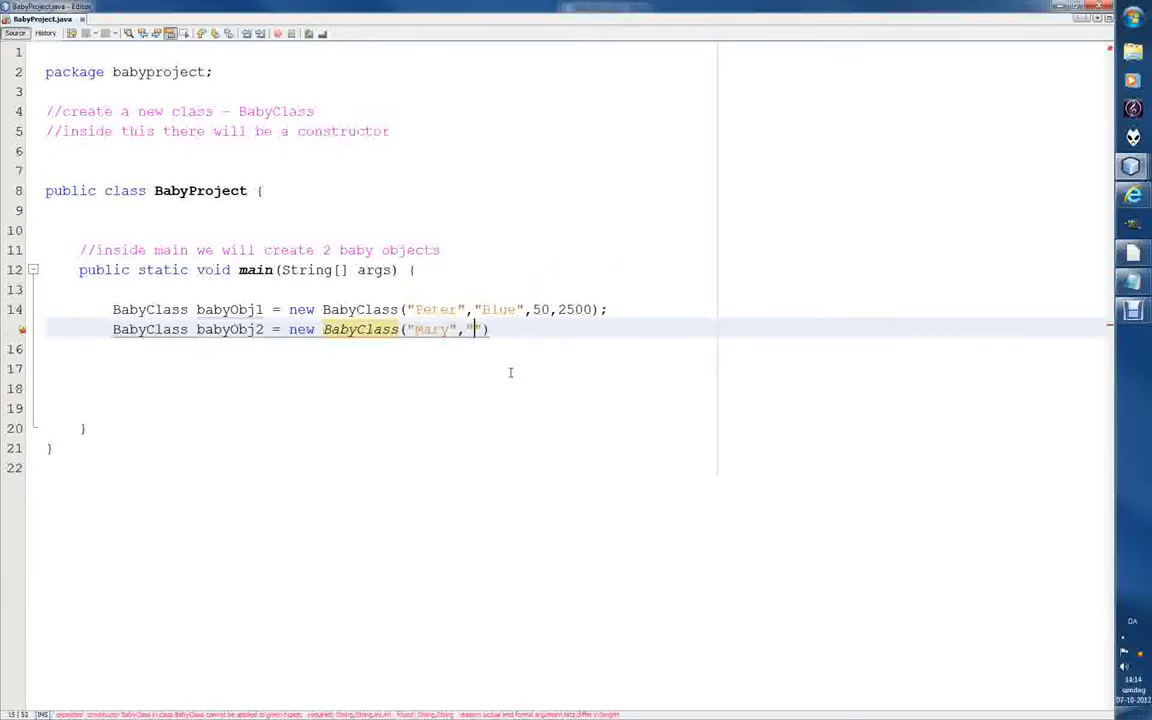
{"action": "type", "text": "Bl"}
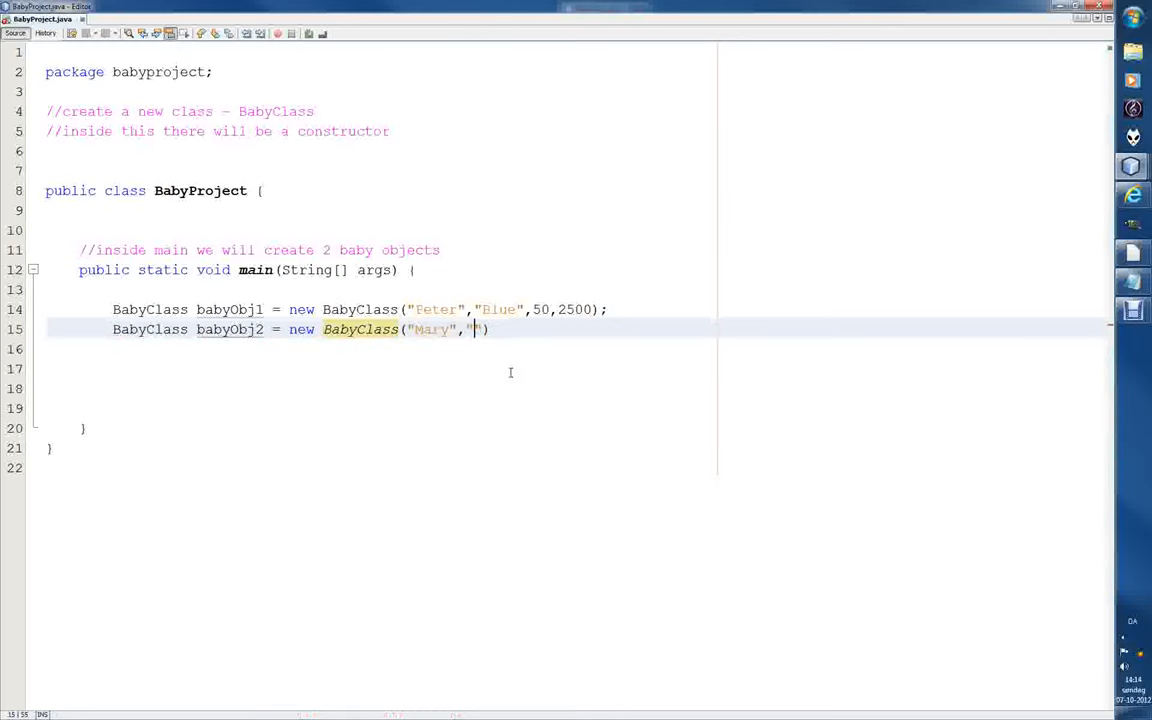
{"action": "type", "text": "Green\")"}
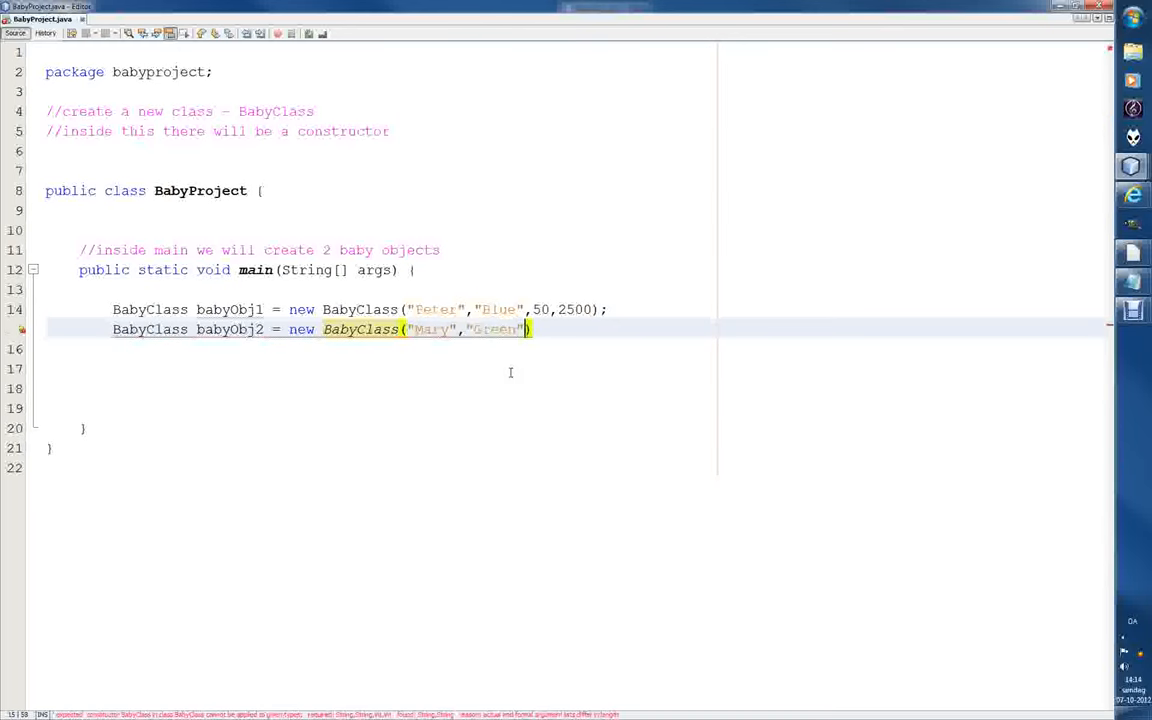
{"action": "type", "text": ","}
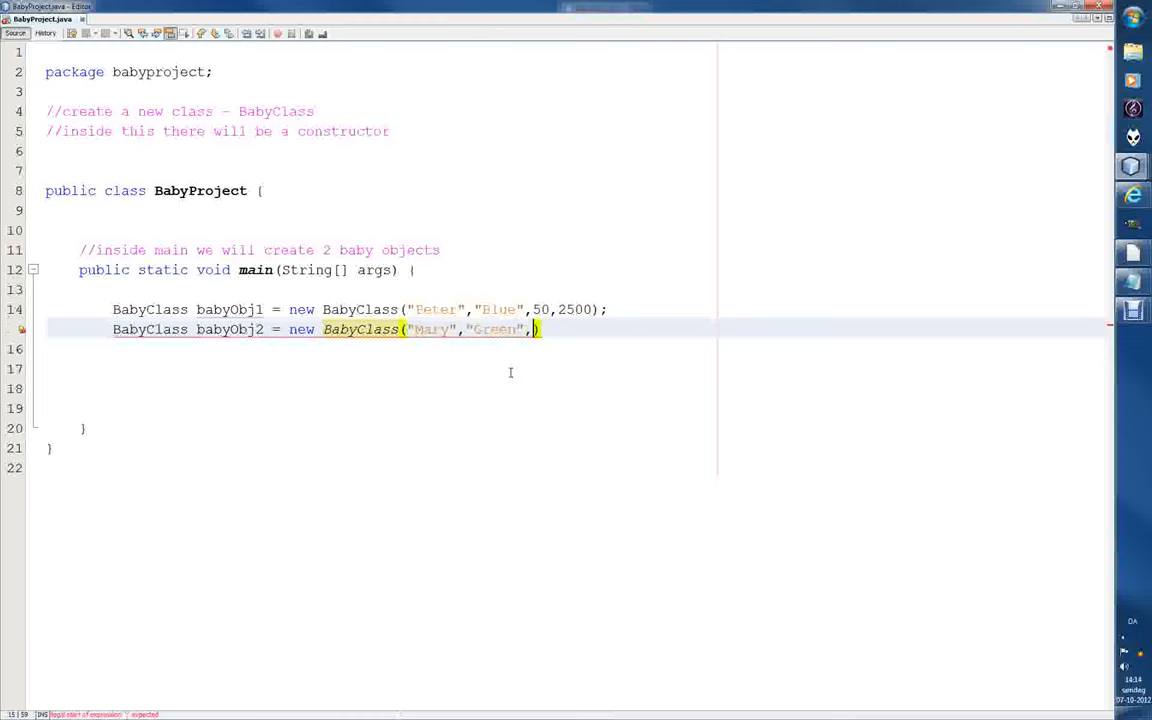
{"action": "type", "text": "45"}
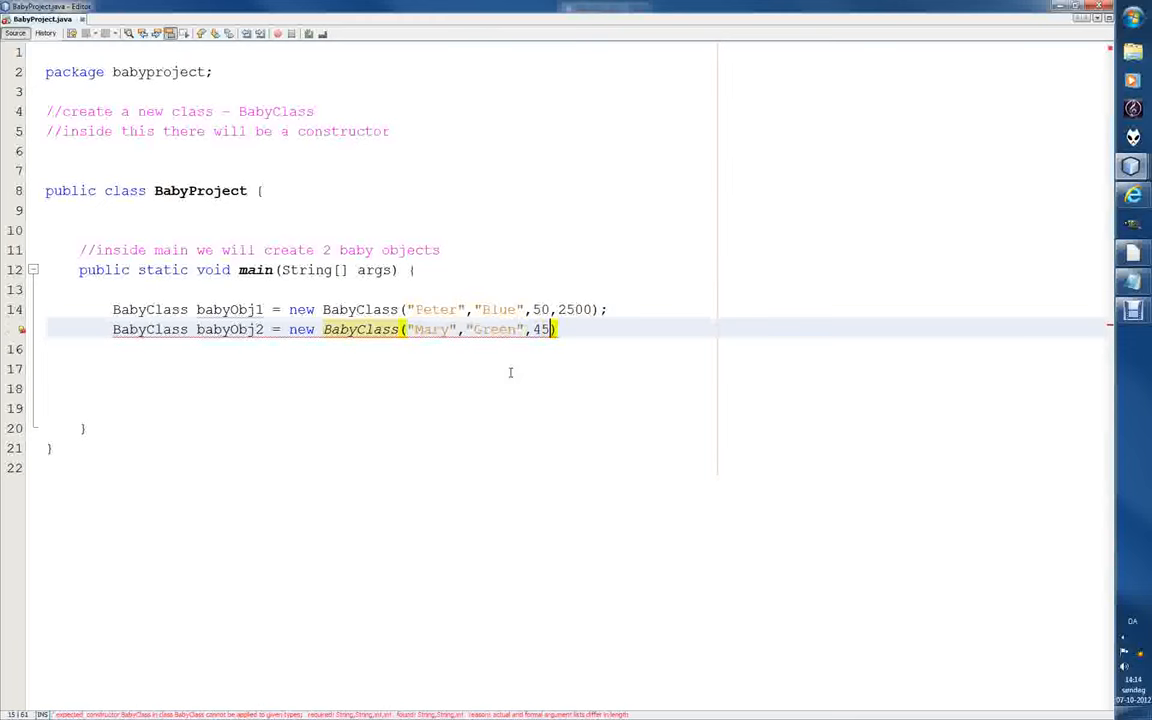
{"action": "type", "text": ","}
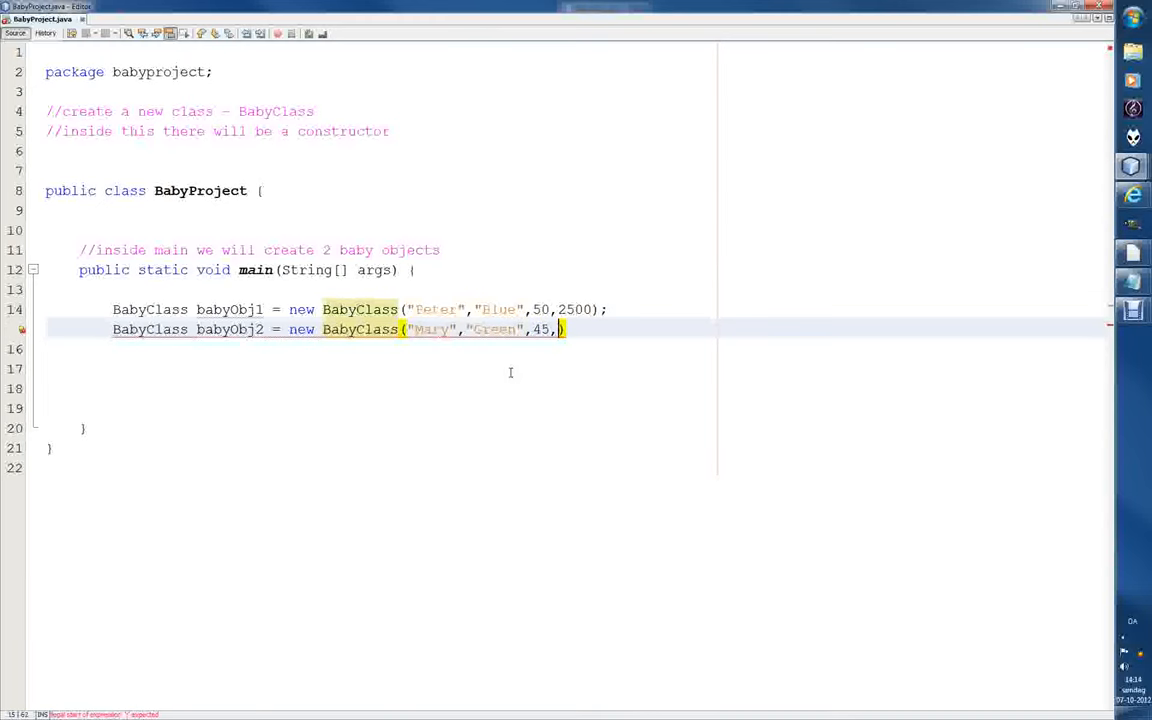
{"action": "type", "text": "2000)"}
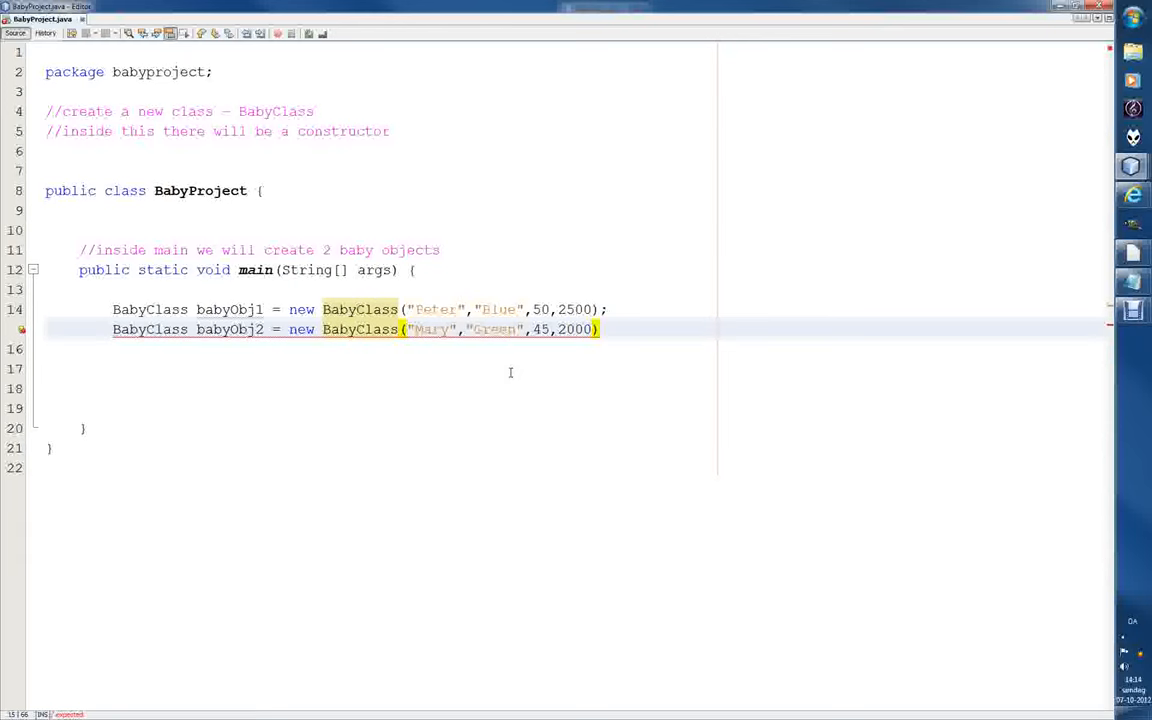
{"action": "type", "text": ";"}
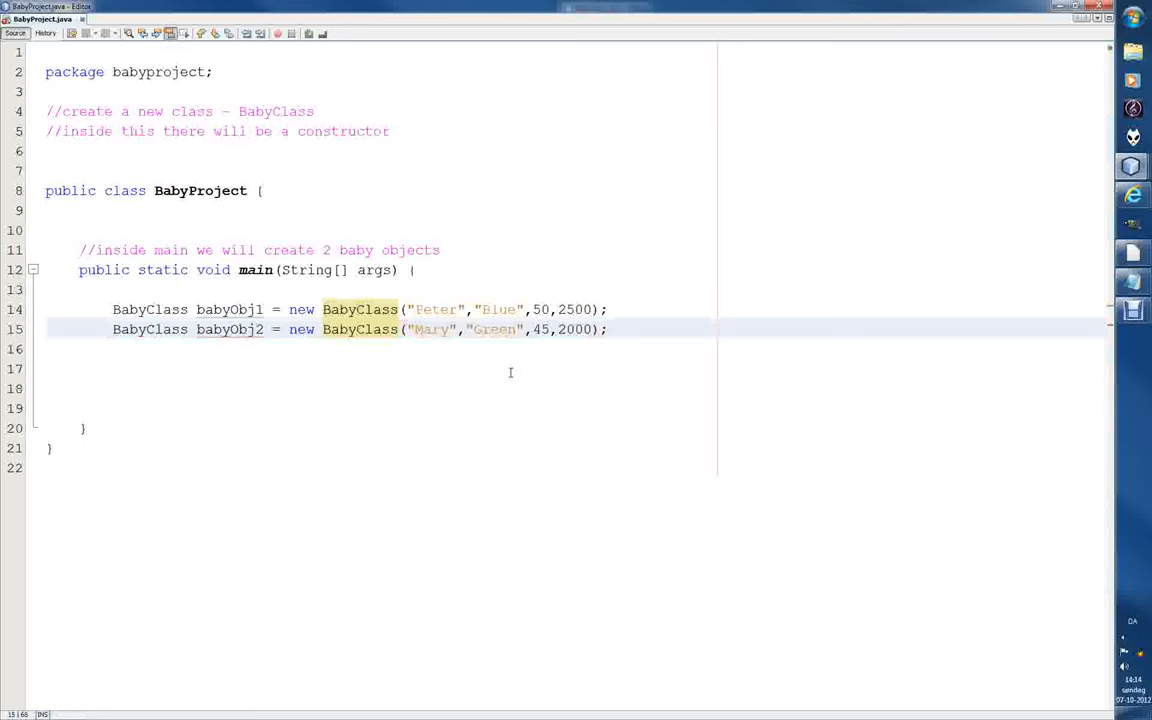
{"action": "key", "text": "Backspace"}
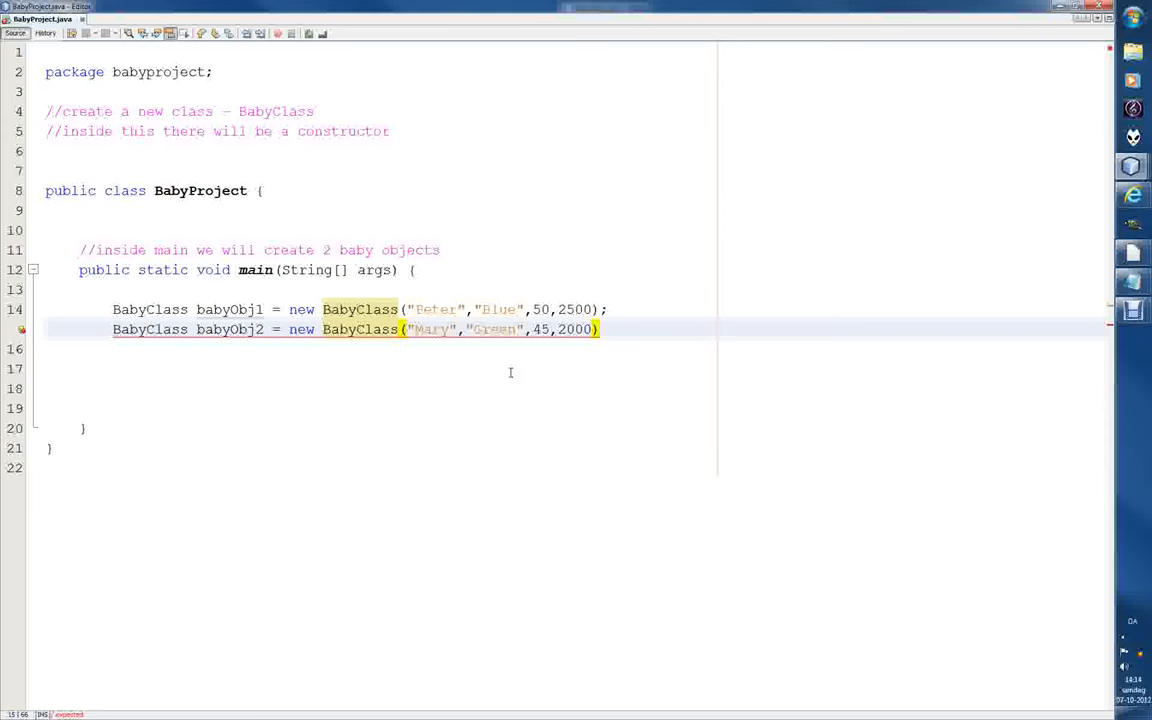
{"action": "type", "text": ";"}
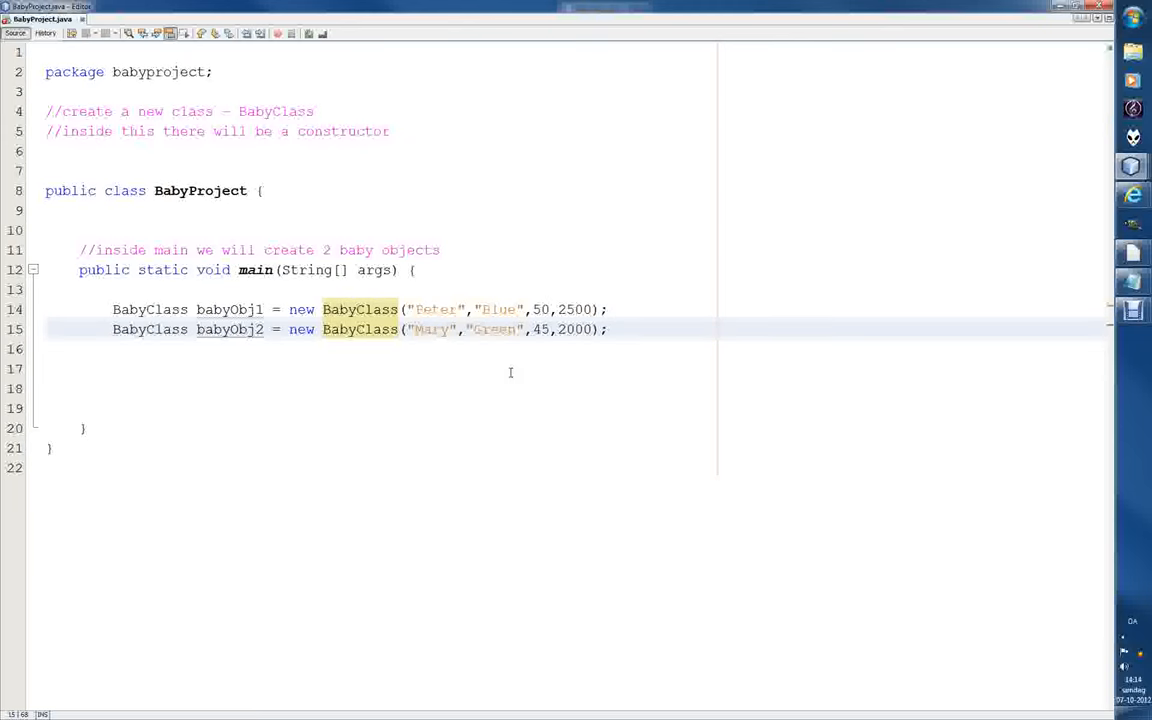
Review the completed babyObj1 and babyObj2 declarations, placing the cursor on their lines.
{"action": "left_click", "coordinate": [608, 328]}
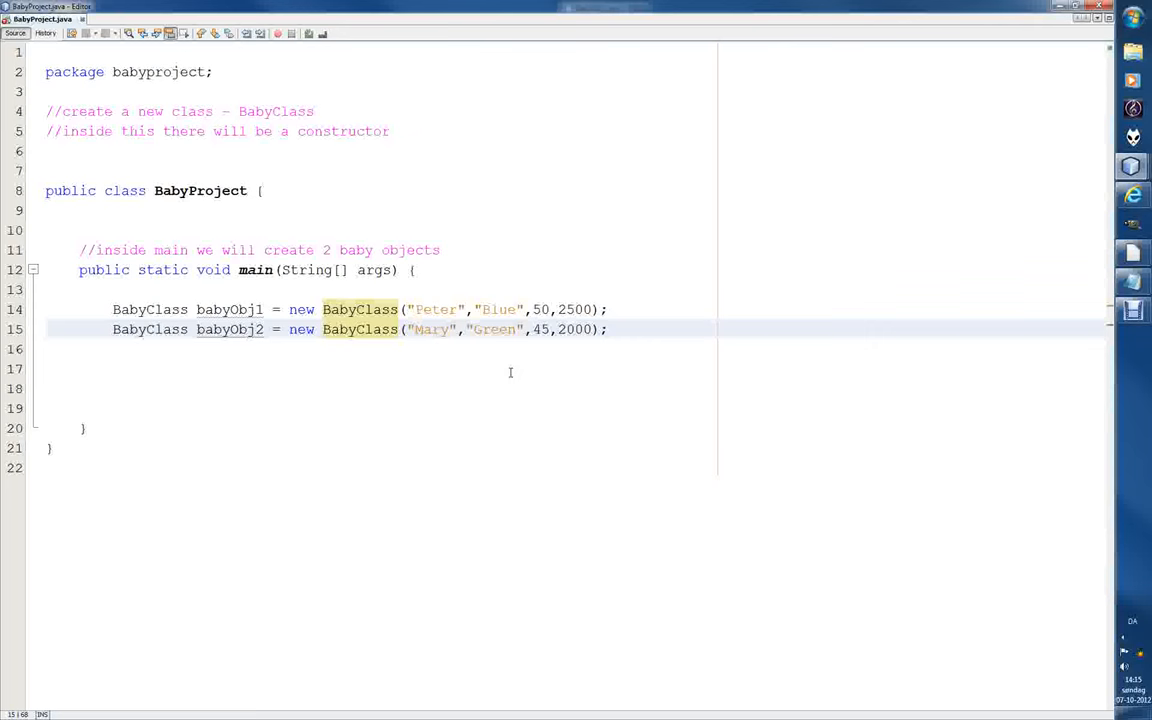
{"action": "left_click", "coordinate": [608, 328]}
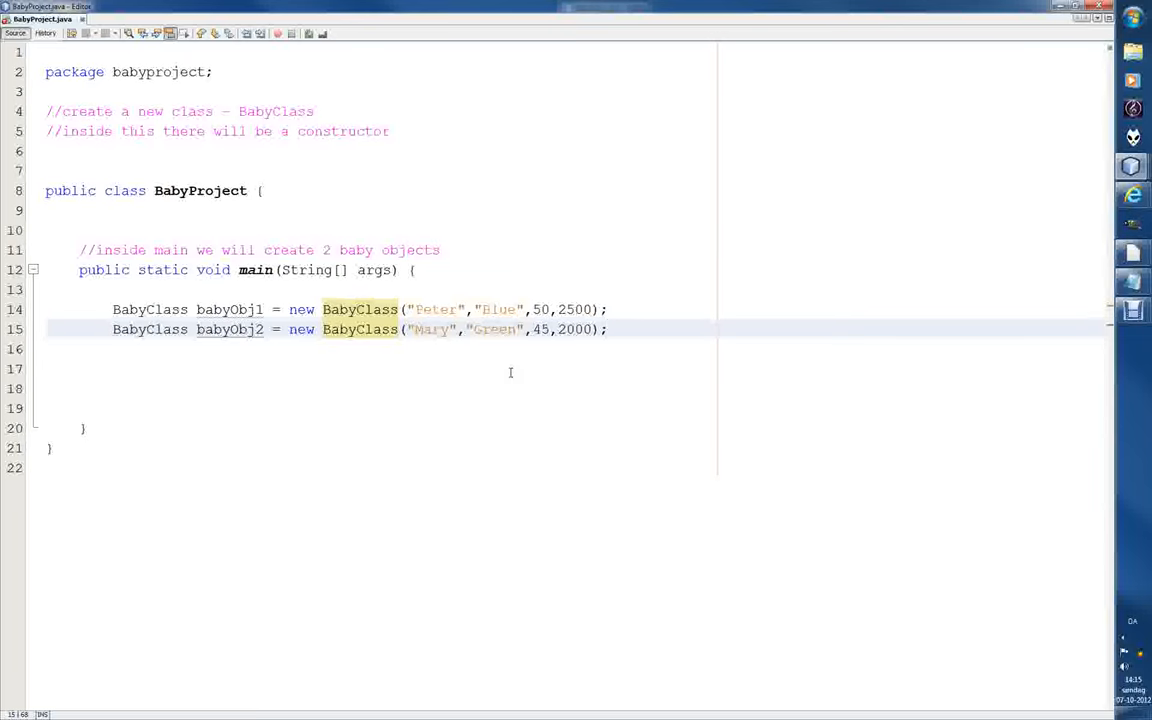
{"action": "left_click", "coordinate": [608, 328]}
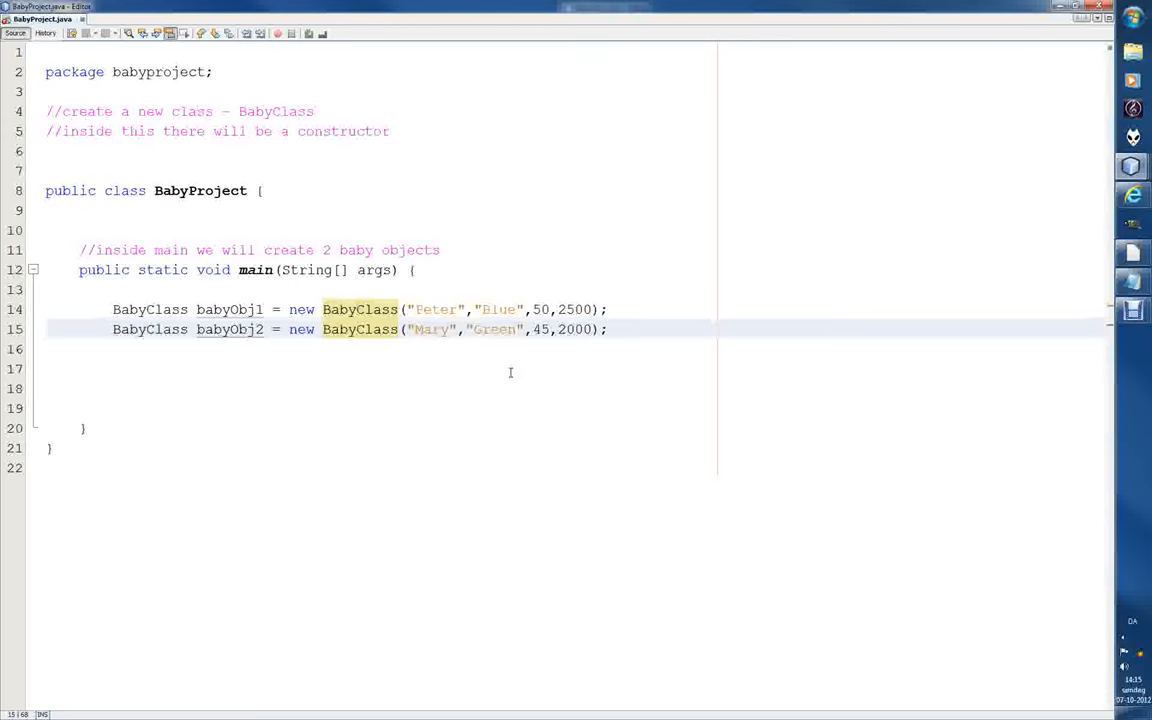
{"action": "left_click", "coordinate": [604, 328]}
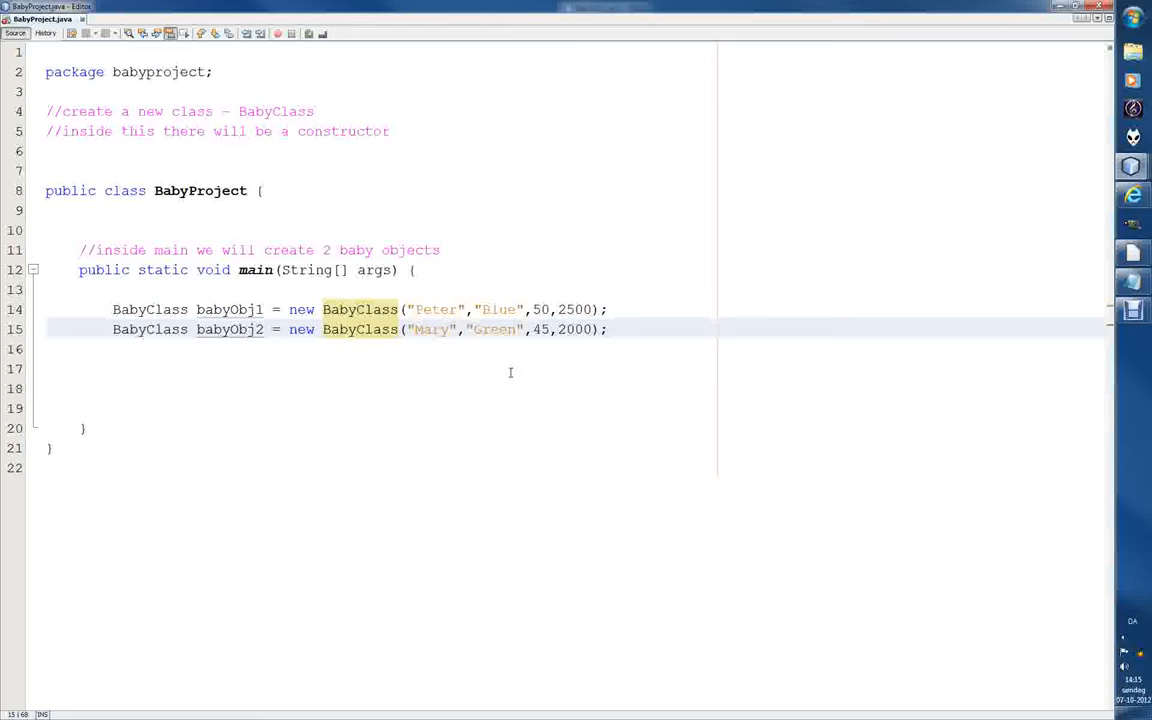
{"action": "left_click", "coordinate": [608, 328]}
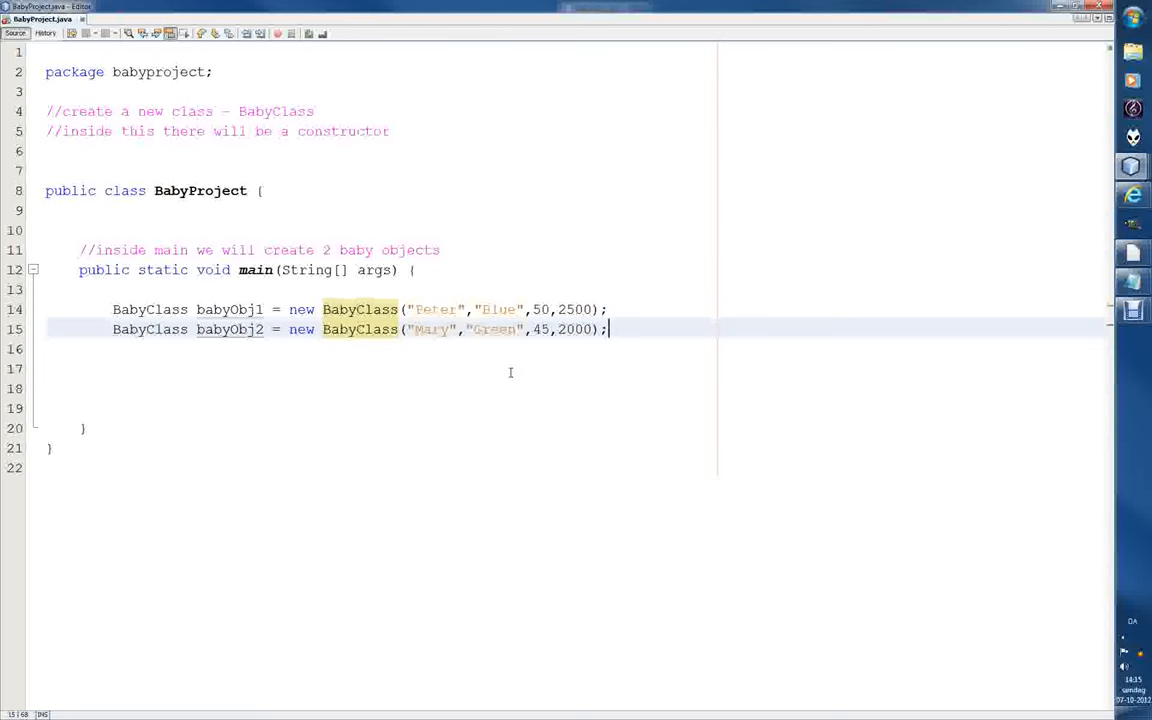